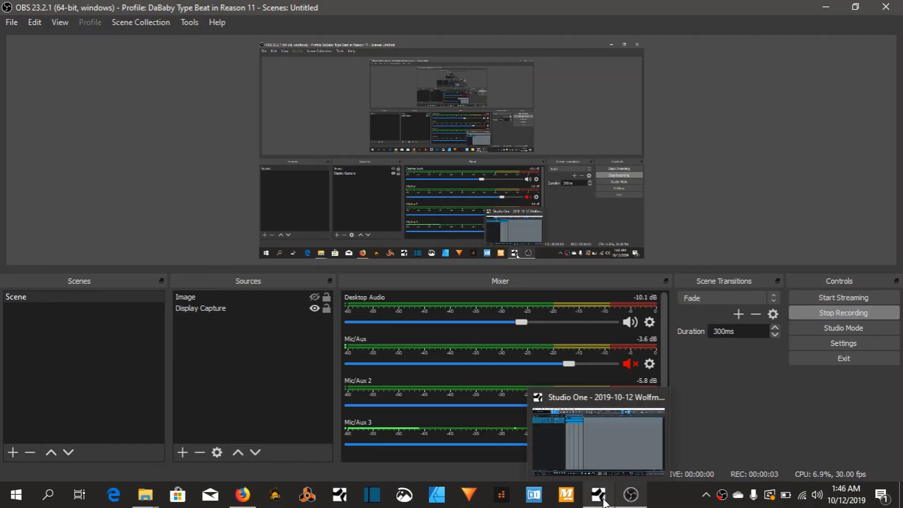
Step: Switch to the Studio One song and select, then deselect, the Sample audio clip
{"action": "left_click", "coordinate": [597, 493]}
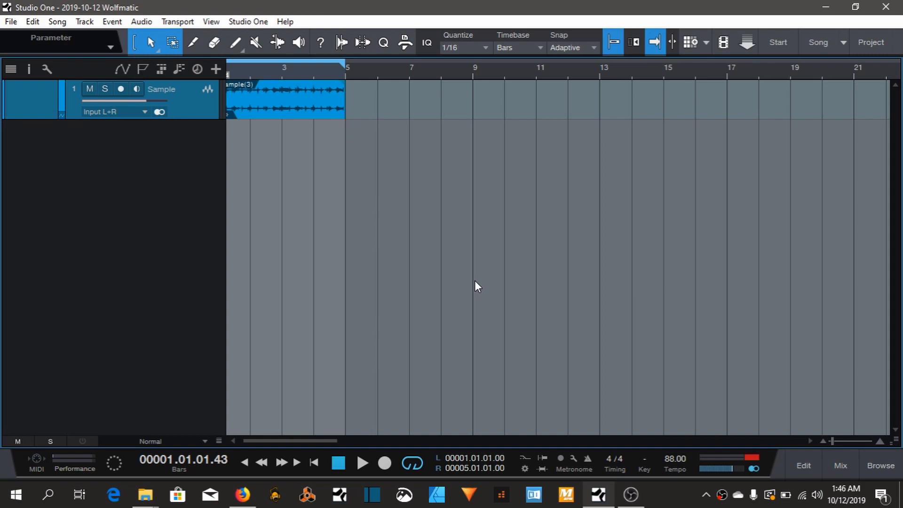
{"action": "mouse_move", "coordinate": [472, 289]}
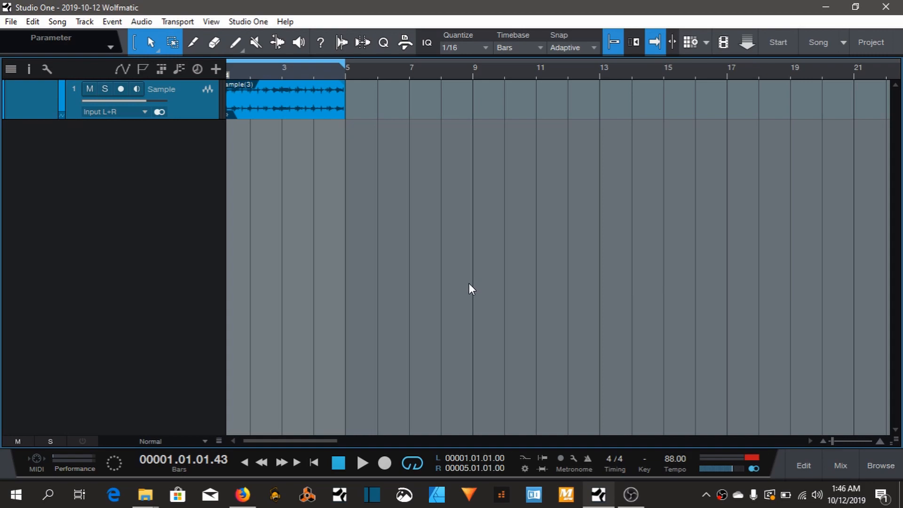
{"action": "mouse_move", "coordinate": [256, 203]}
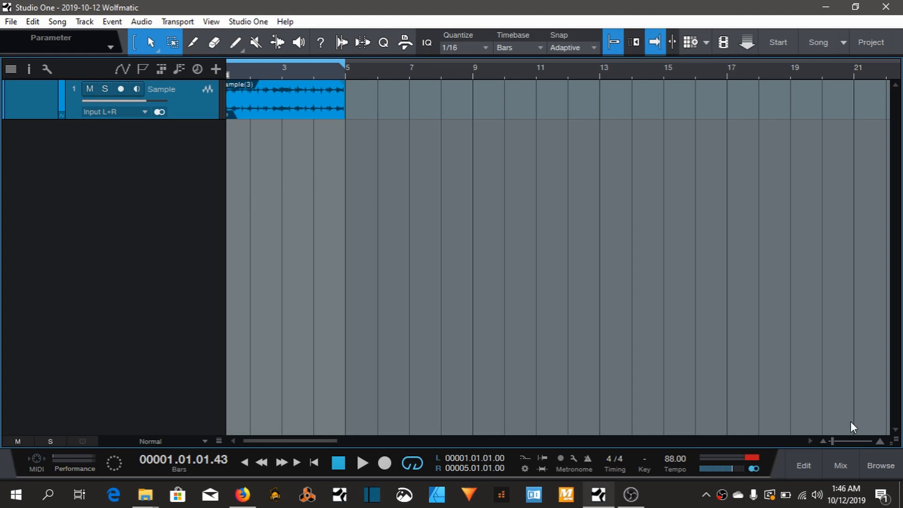
{"action": "mouse_move", "coordinate": [579, 295]}
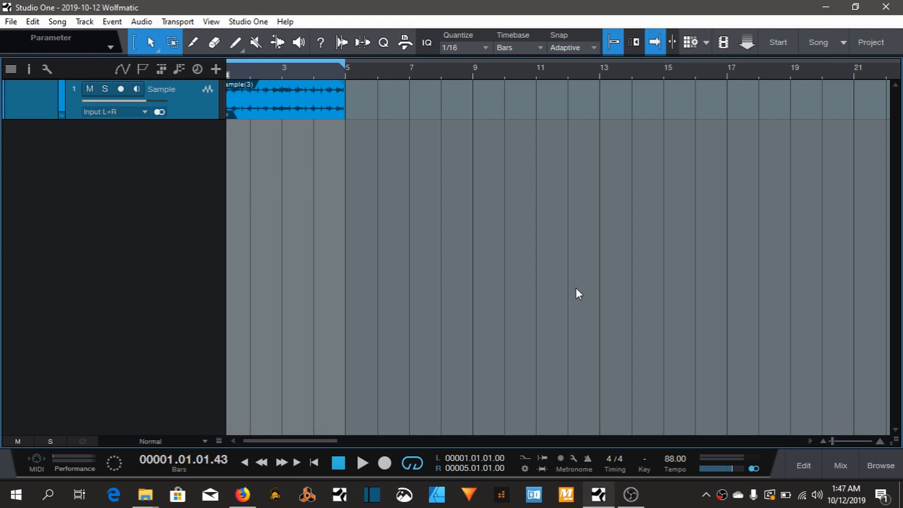
{"action": "mouse_move", "coordinate": [423, 282]}
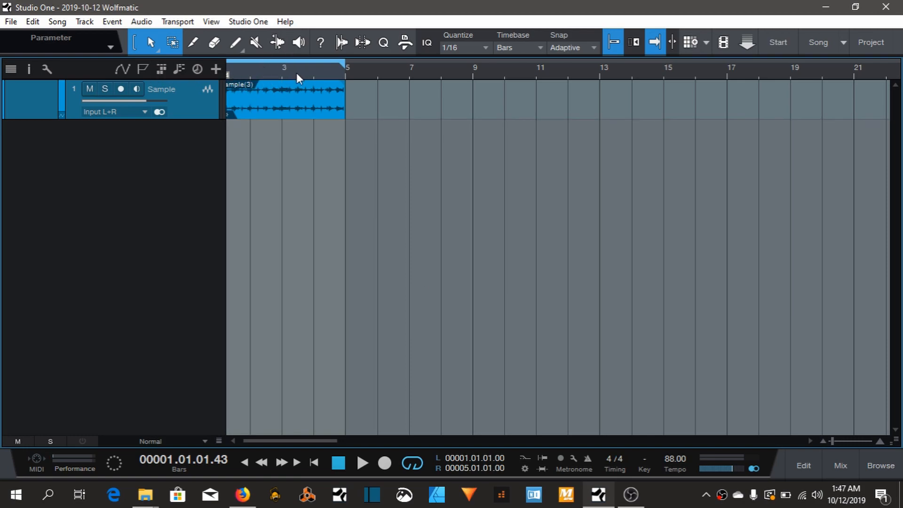
{"action": "mouse_move", "coordinate": [251, 73]}
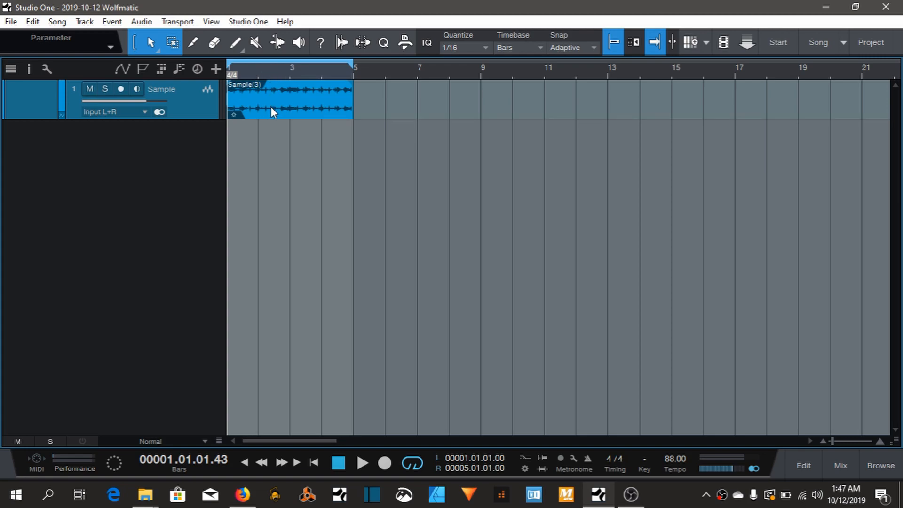
{"action": "left_click", "coordinate": [338, 463]}
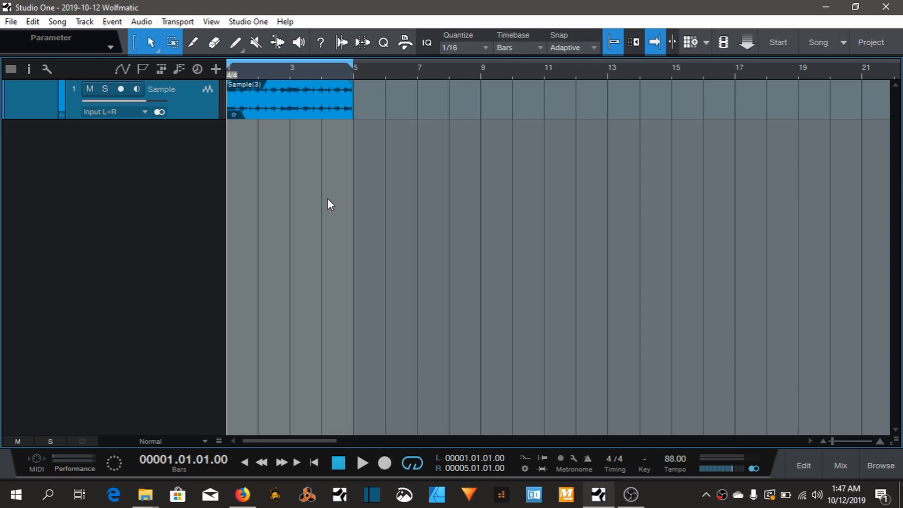
{"action": "left_click", "coordinate": [361, 462]}
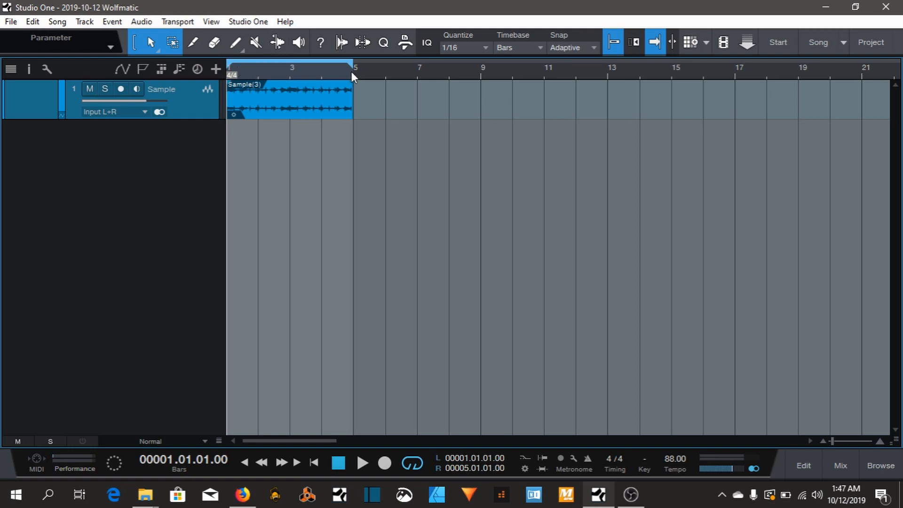
{"action": "mouse_move", "coordinate": [312, 90]}
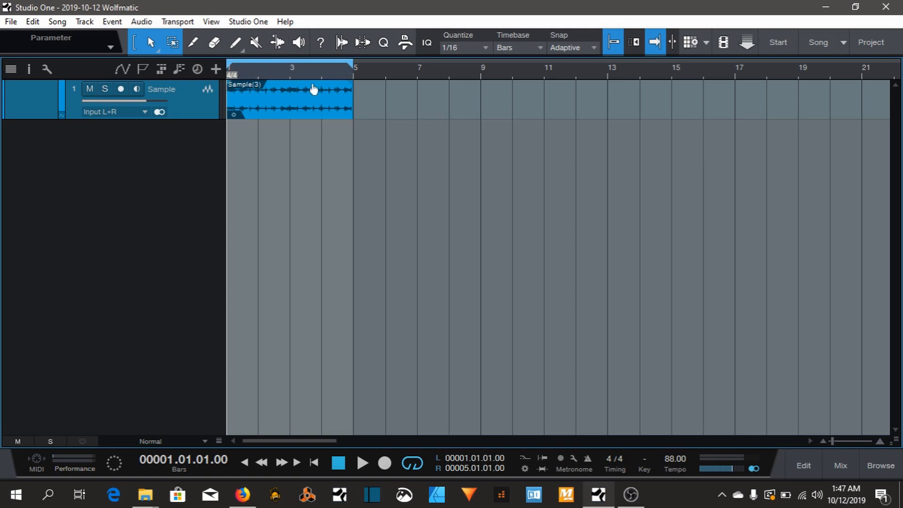
{"action": "mouse_move", "coordinate": [848, 430]}
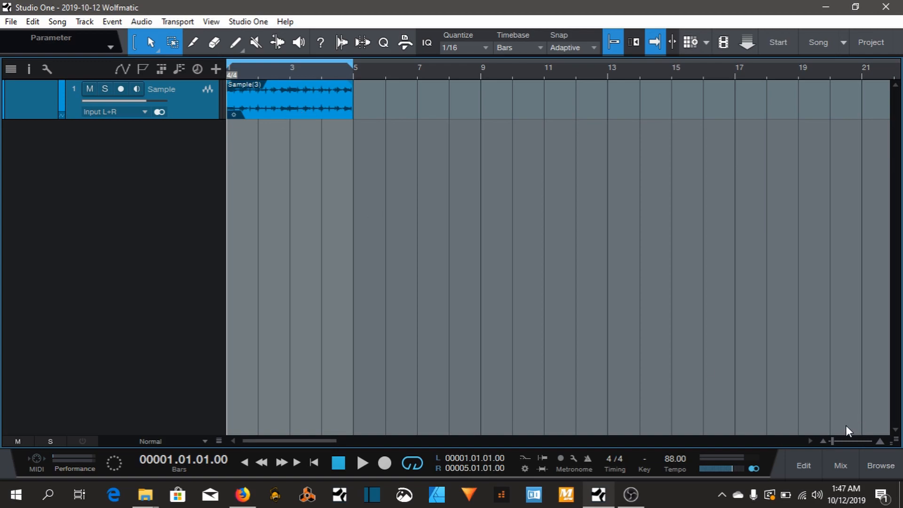
Step: Show the Sample channel's inserts as a routing diagram and delete the TAL-Filter-2-64 insert
{"action": "left_click", "coordinate": [840, 466]}
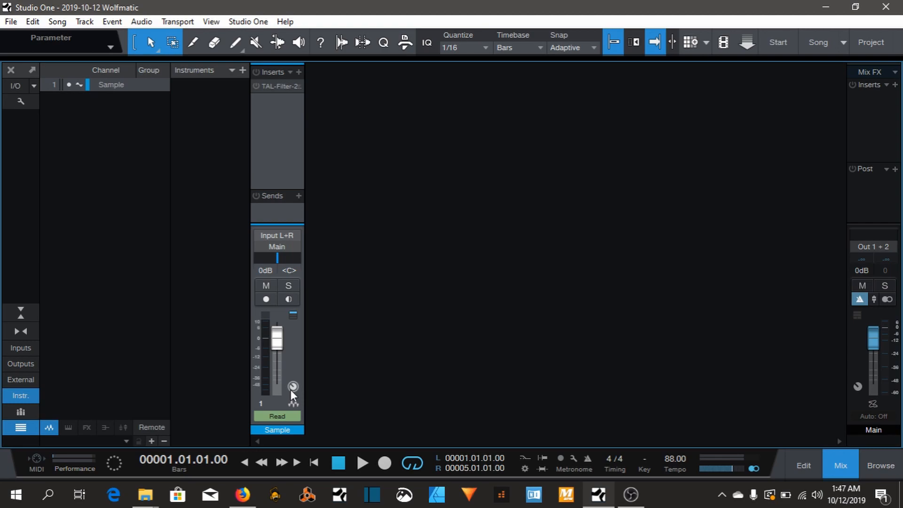
{"action": "mouse_move", "coordinate": [293, 386]}
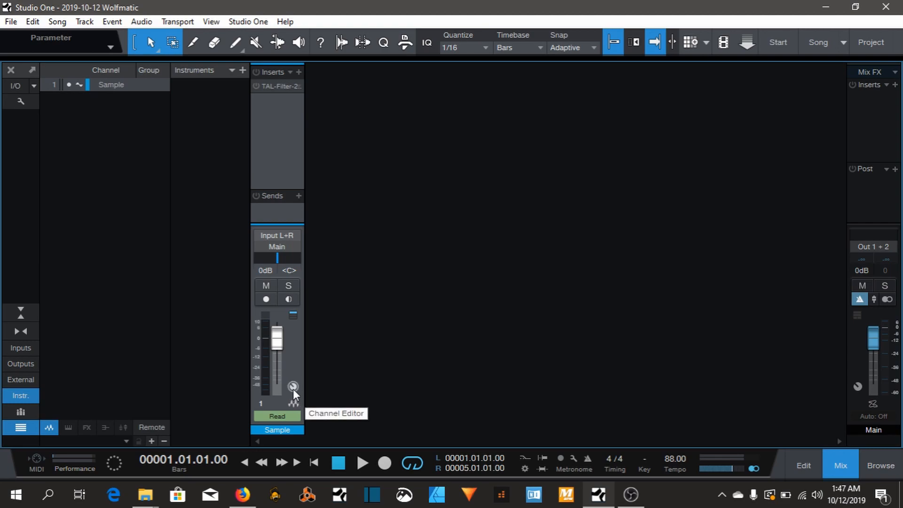
{"action": "mouse_move", "coordinate": [303, 388]}
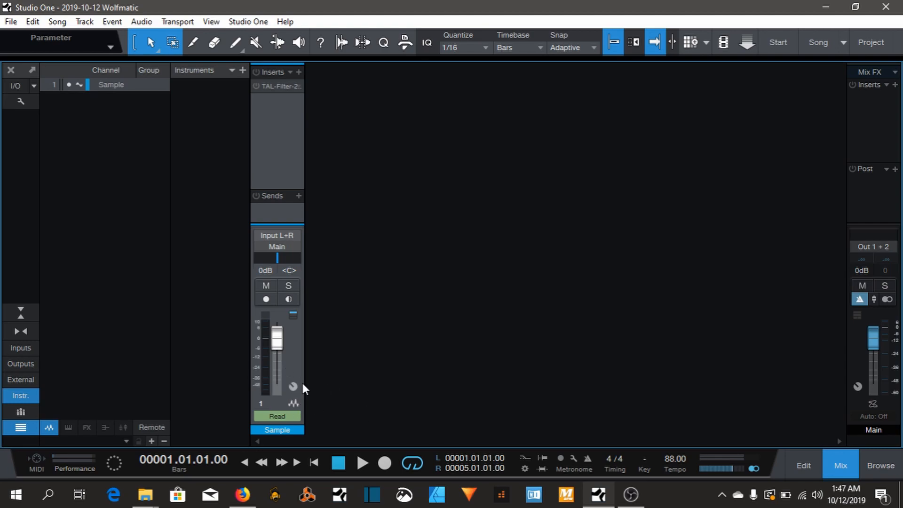
{"action": "double_click", "coordinate": [279, 86]}
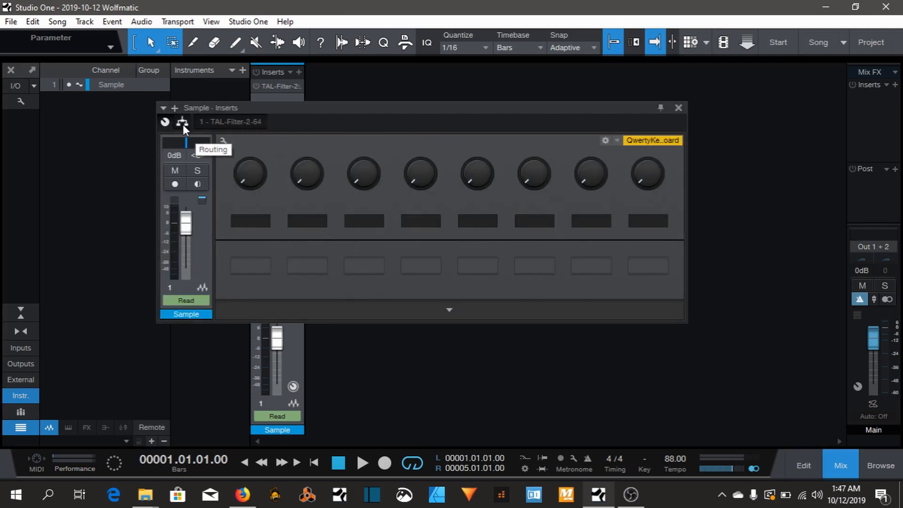
{"action": "left_click", "coordinate": [182, 121]}
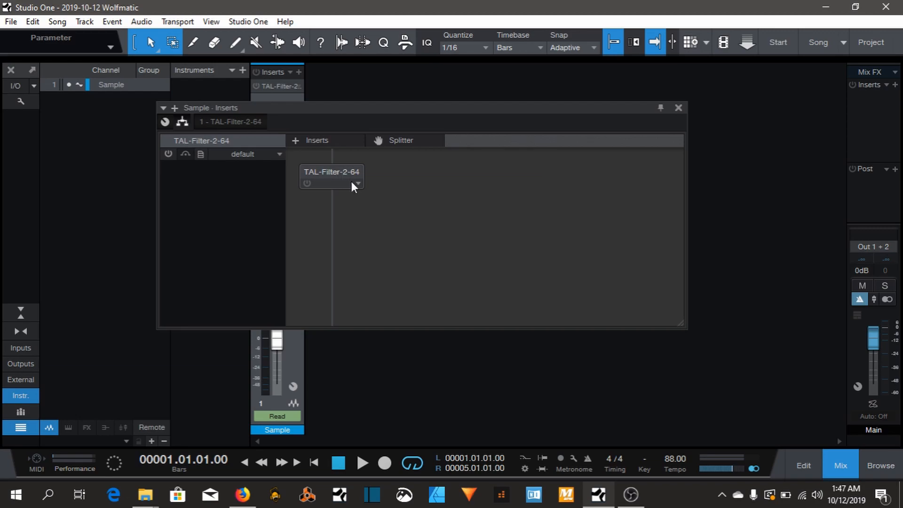
{"action": "mouse_move", "coordinate": [337, 248]}
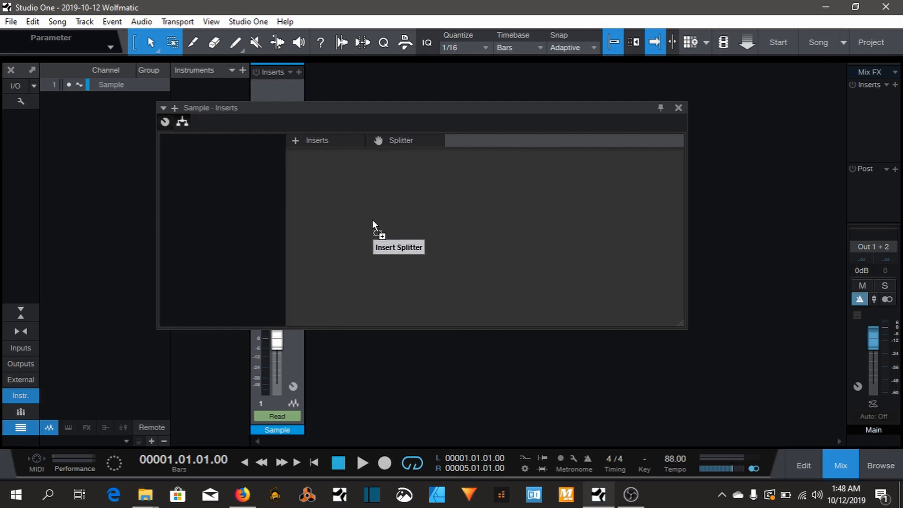
{"action": "left_click", "coordinate": [374, 224]}
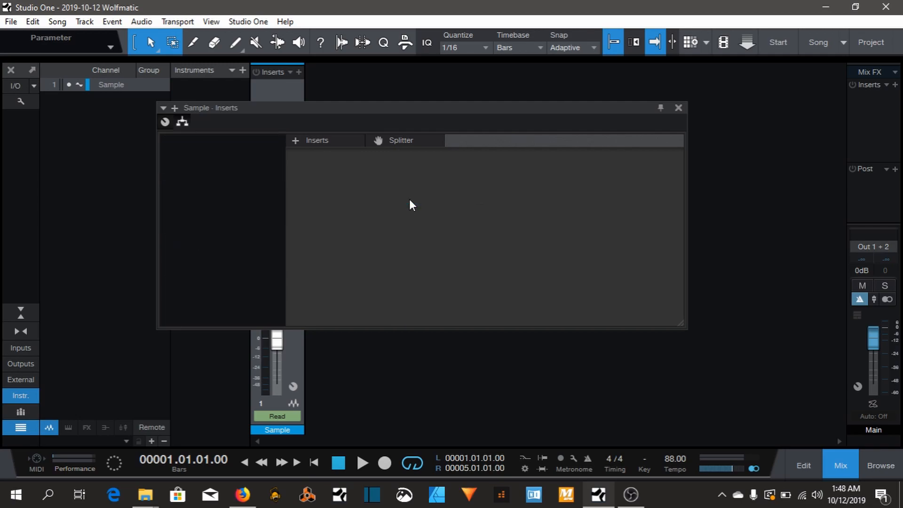
{"action": "mouse_move", "coordinate": [350, 145]}
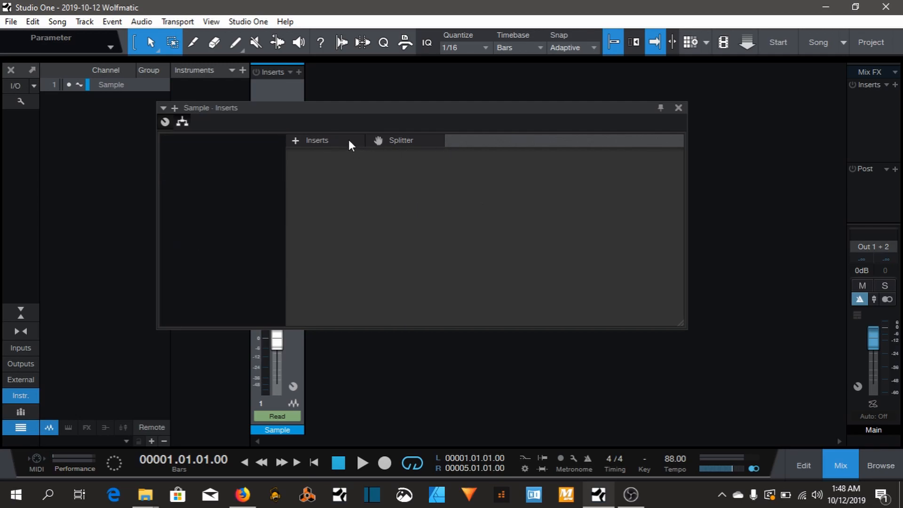
{"action": "mouse_move", "coordinate": [316, 150]}
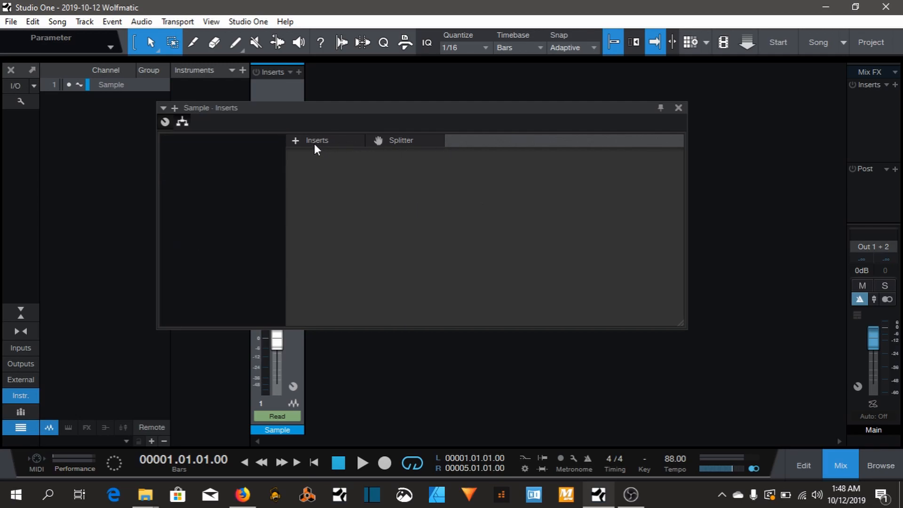
Step: Insert a Mixtool on the Sample channel and enable its MS Transform
{"action": "left_click", "coordinate": [295, 140]}
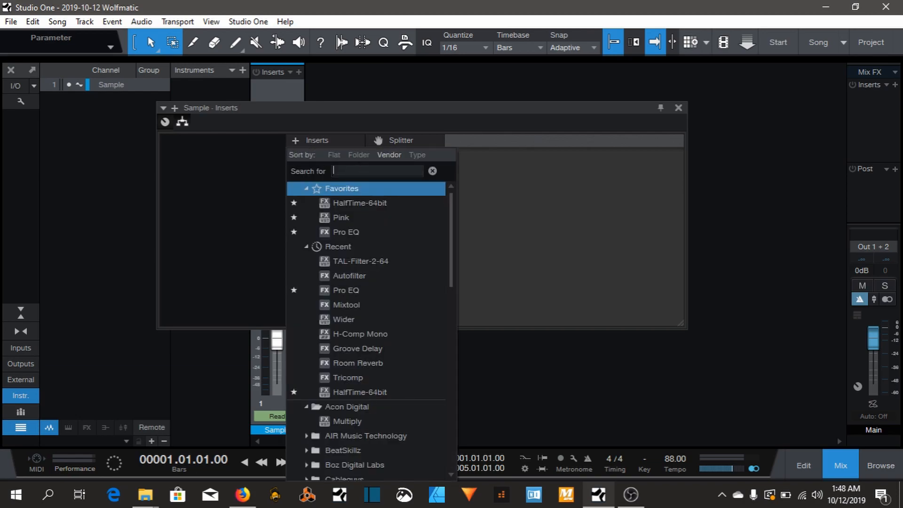
{"action": "type", "text": "mixtool"}
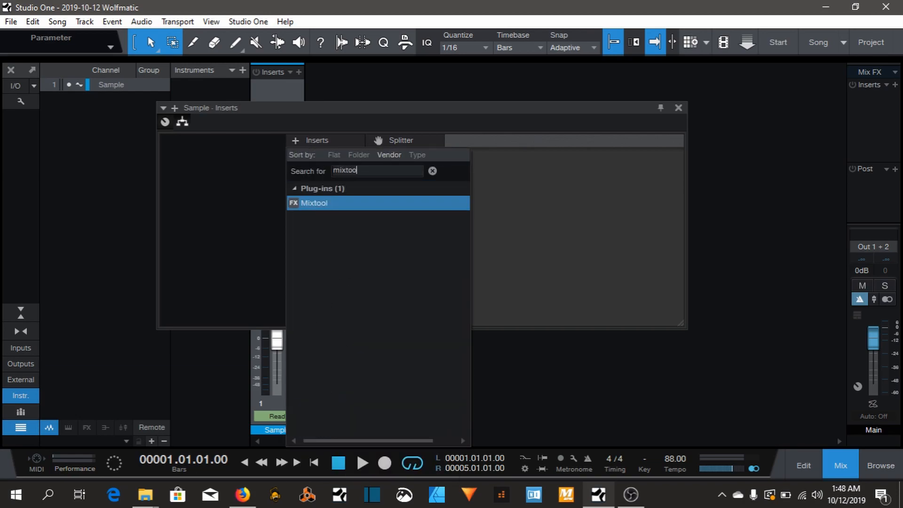
{"action": "double_click", "coordinate": [314, 203]}
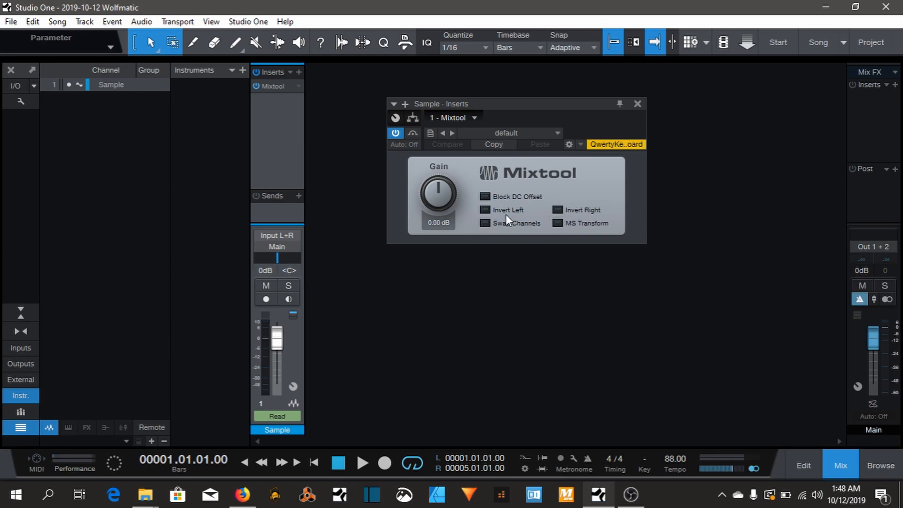
{"action": "mouse_move", "coordinate": [511, 194]}
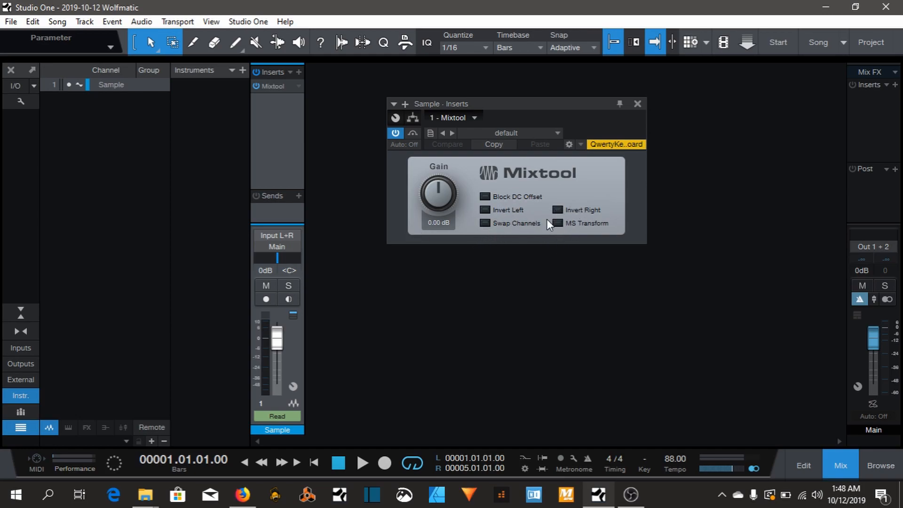
{"action": "mouse_move", "coordinate": [565, 199]}
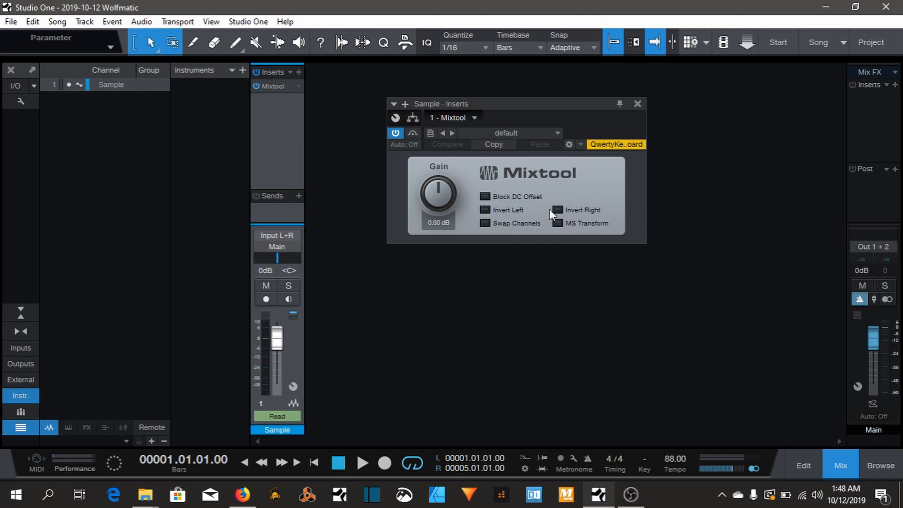
{"action": "mouse_move", "coordinate": [558, 224]}
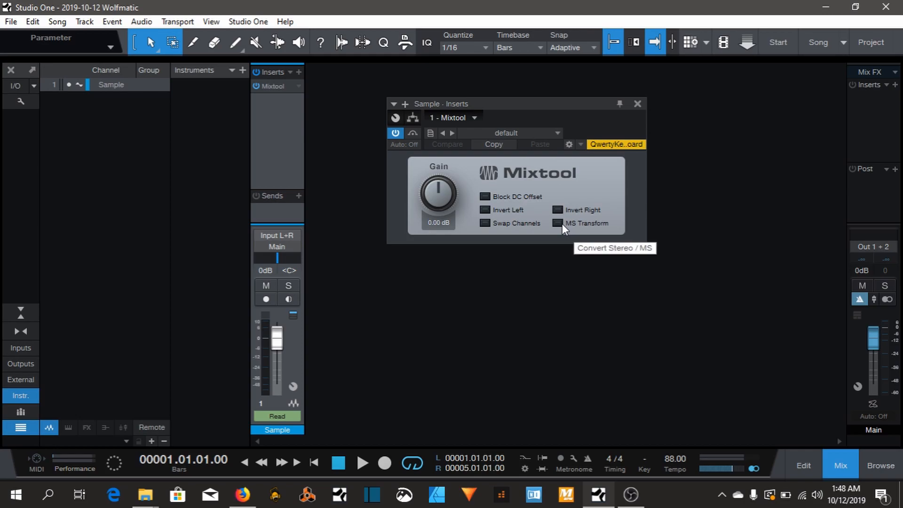
{"action": "mouse_move", "coordinate": [562, 228]}
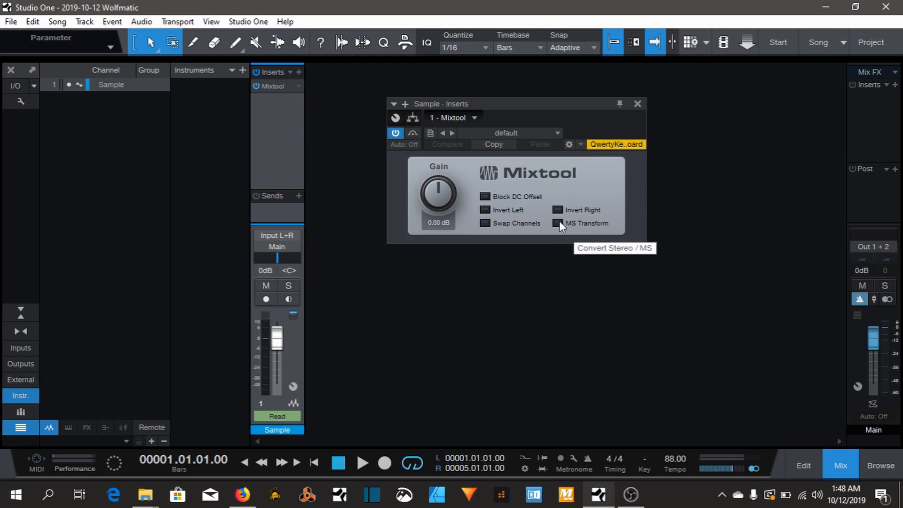
{"action": "left_click", "coordinate": [557, 223]}
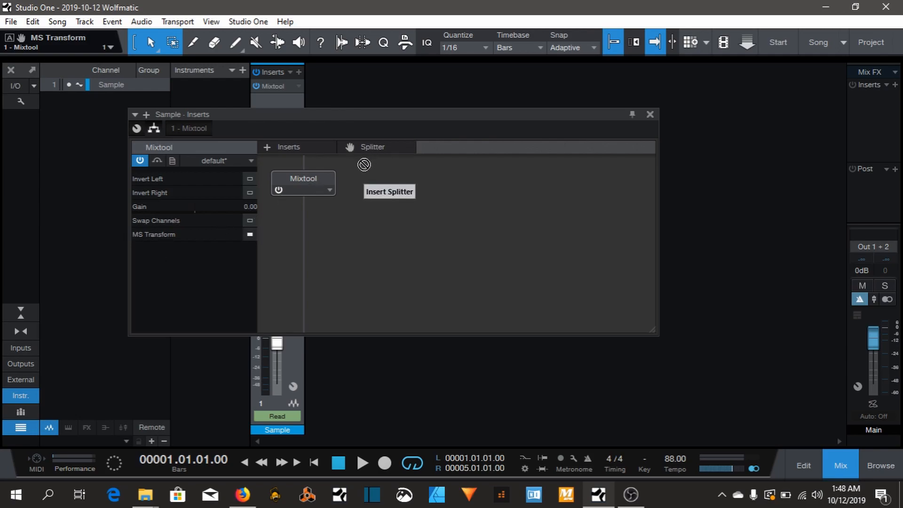
Step: Add a splitter after the Mixtool set to Channel Split mode
{"action": "left_click", "coordinate": [388, 191]}
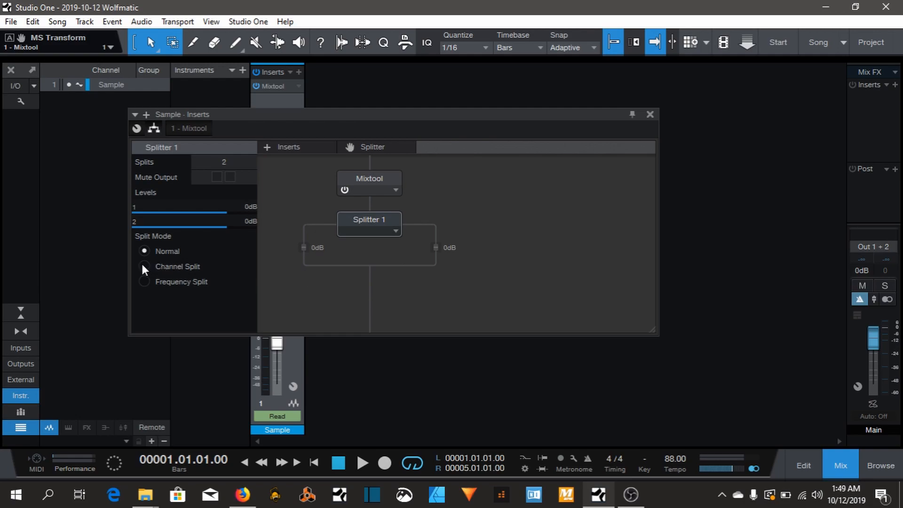
{"action": "left_click", "coordinate": [144, 266]}
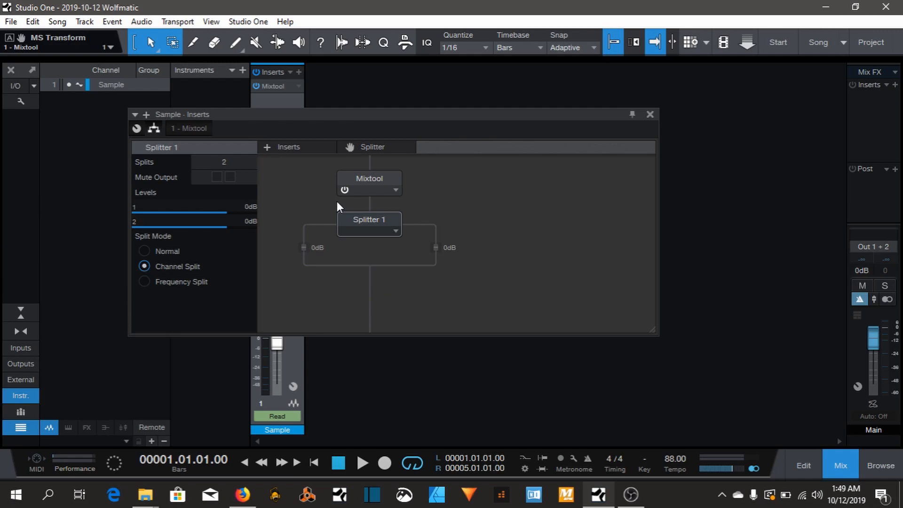
{"action": "mouse_move", "coordinate": [468, 216]}
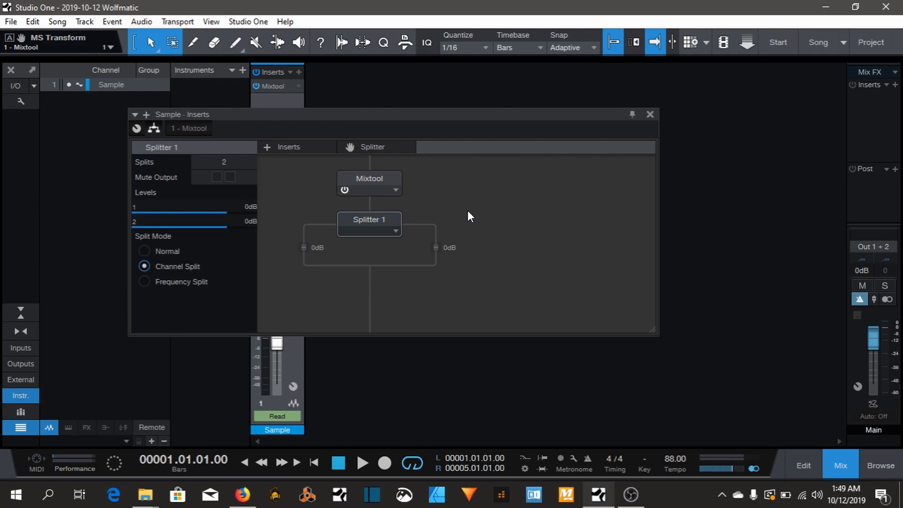
{"action": "mouse_move", "coordinate": [374, 184]}
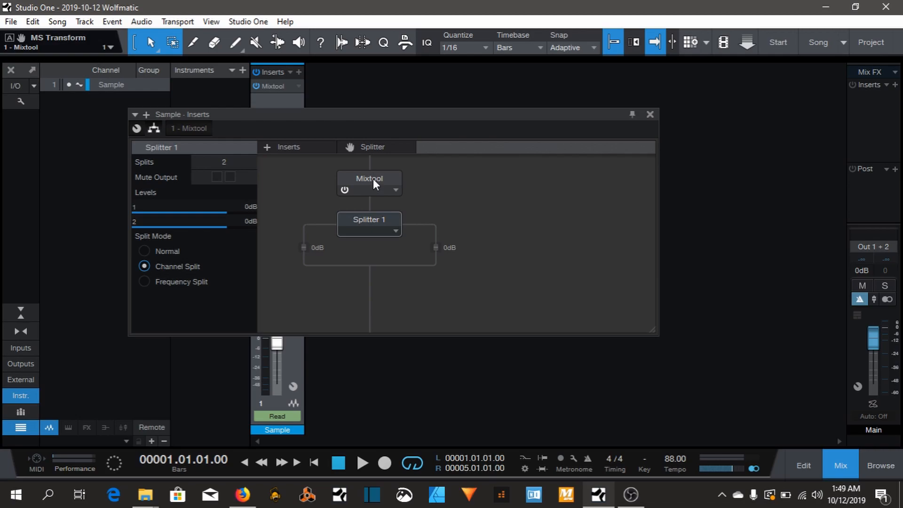
{"action": "mouse_move", "coordinate": [384, 181]}
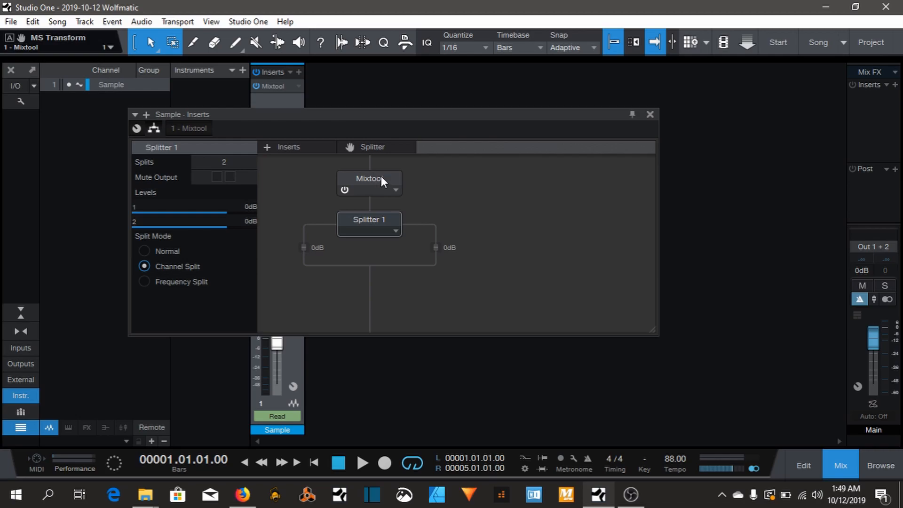
{"action": "left_click", "coordinate": [362, 463]}
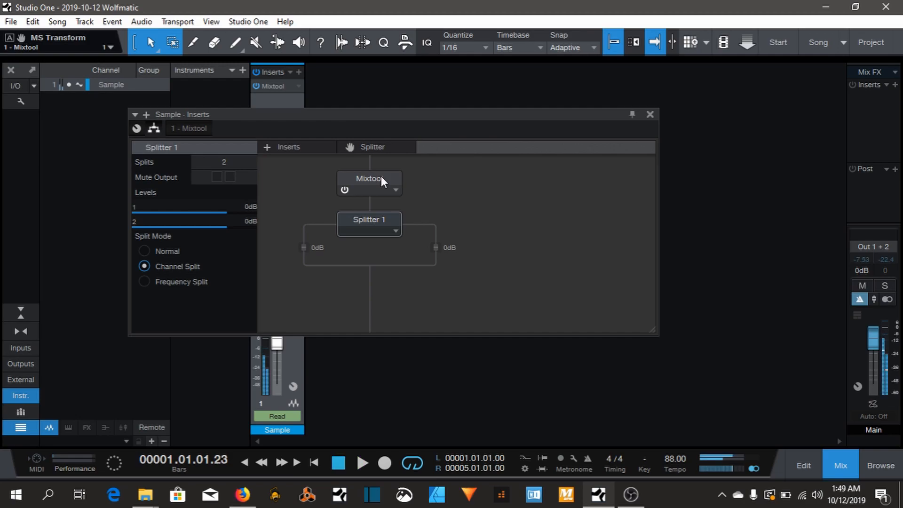
{"action": "left_click", "coordinate": [362, 463]}
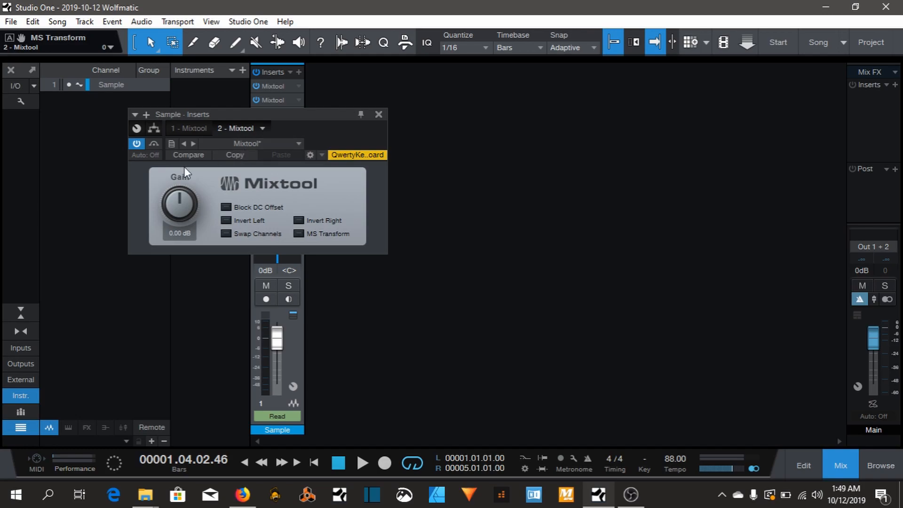
{"action": "mouse_move", "coordinate": [179, 238]}
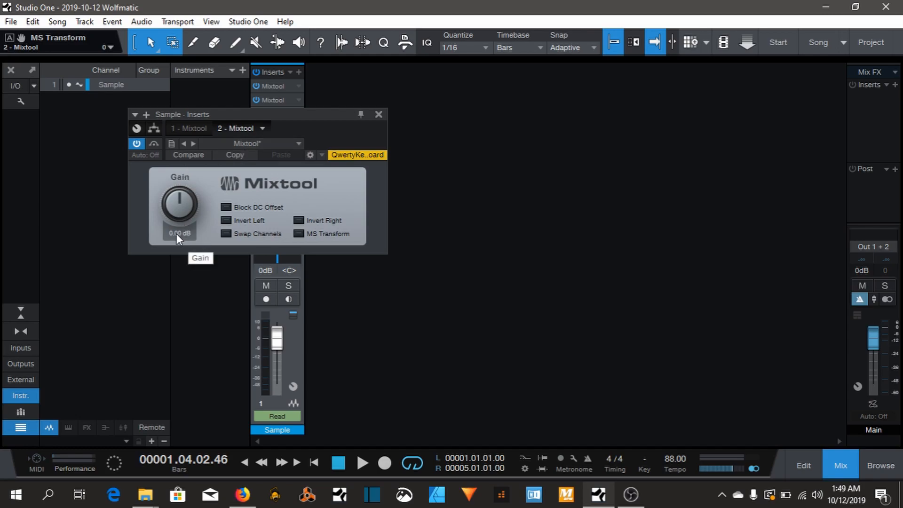
{"action": "mouse_move", "coordinate": [183, 239]}
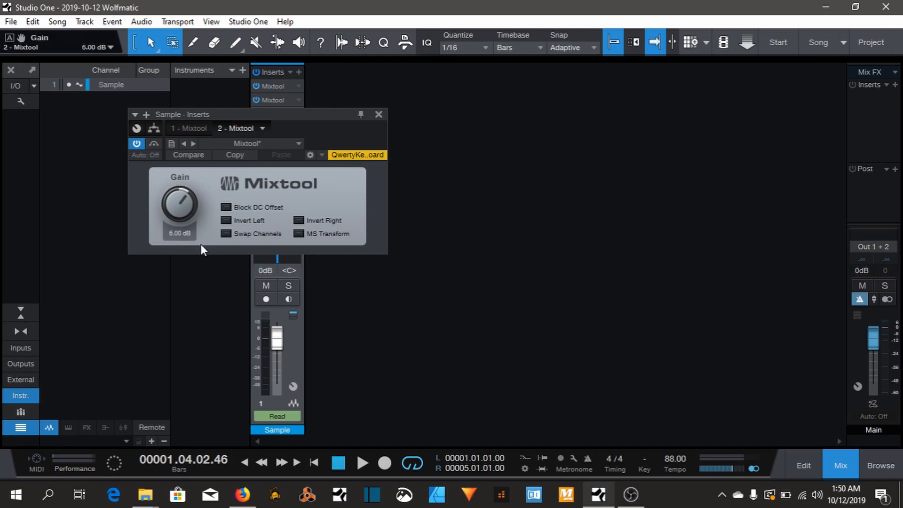
Step: Add a second Mixtool with 6 dB gain and pull the splitter's left branch to -oo dB
{"action": "left_click", "coordinate": [378, 113]}
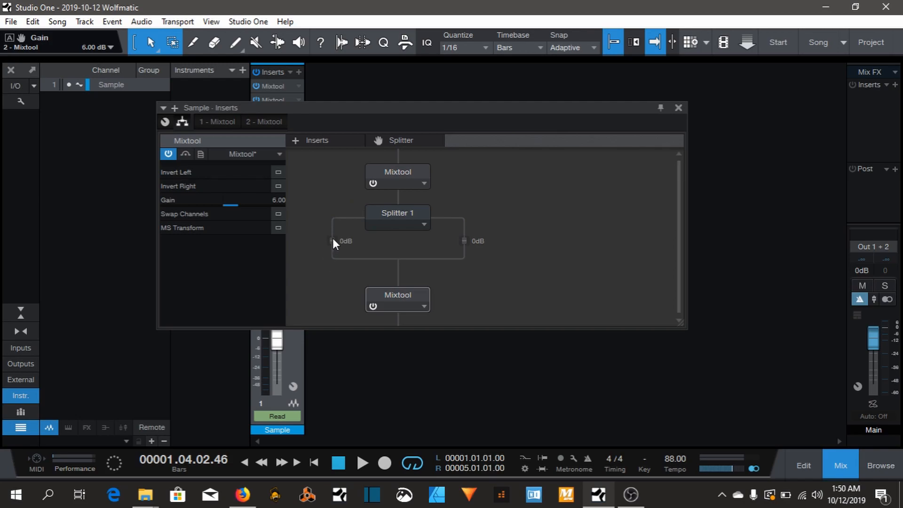
{"action": "mouse_move", "coordinate": [324, 262]}
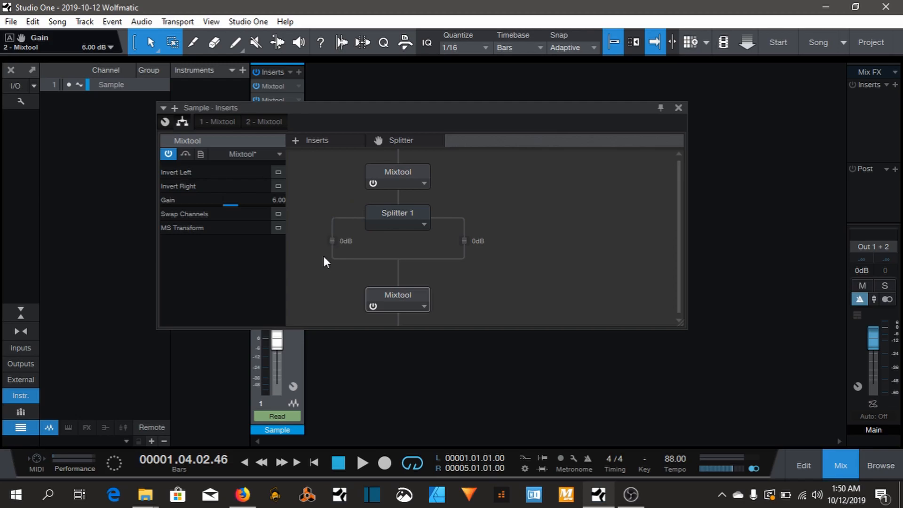
{"action": "mouse_move", "coordinate": [320, 233]}
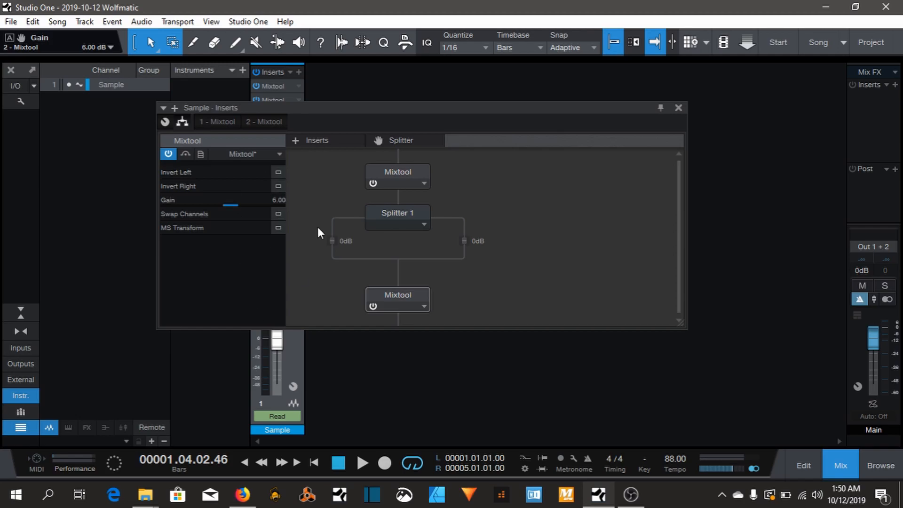
{"action": "mouse_move", "coordinate": [465, 247]}
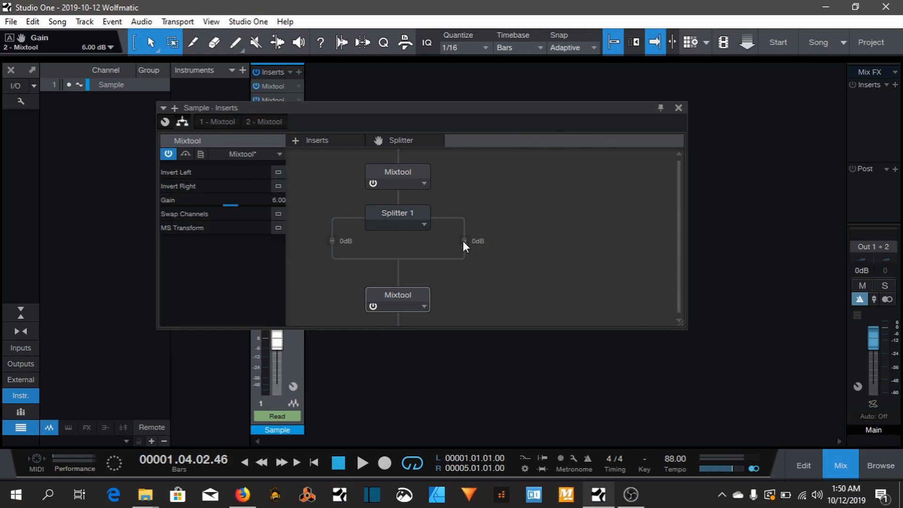
{"action": "mouse_move", "coordinate": [454, 245]}
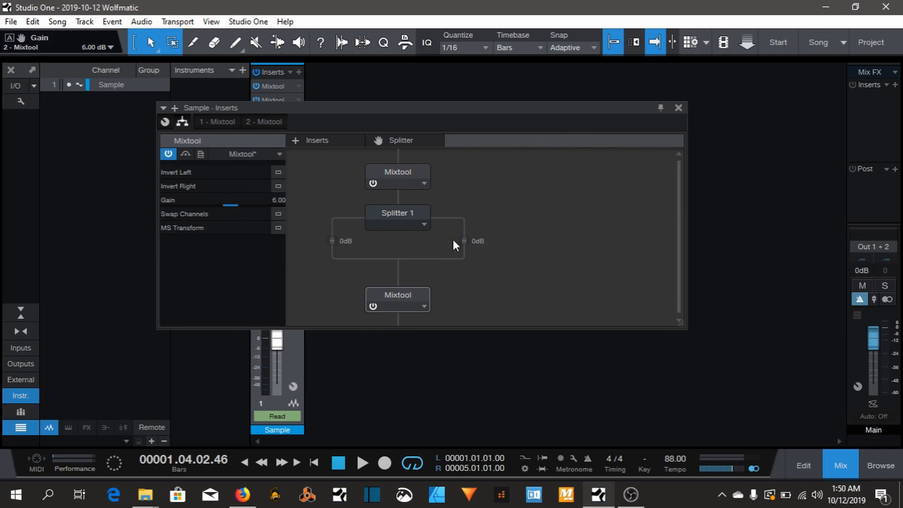
{"action": "mouse_move", "coordinate": [139, 244]}
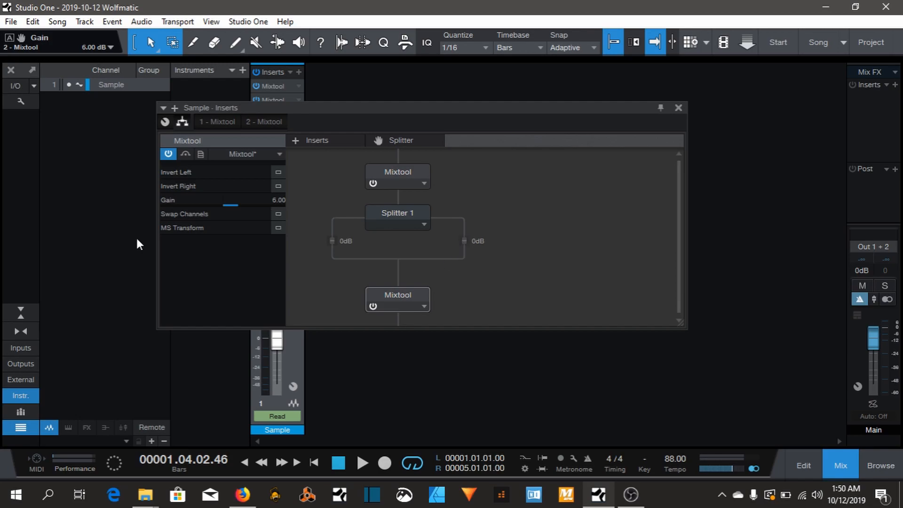
{"action": "mouse_move", "coordinate": [373, 239]}
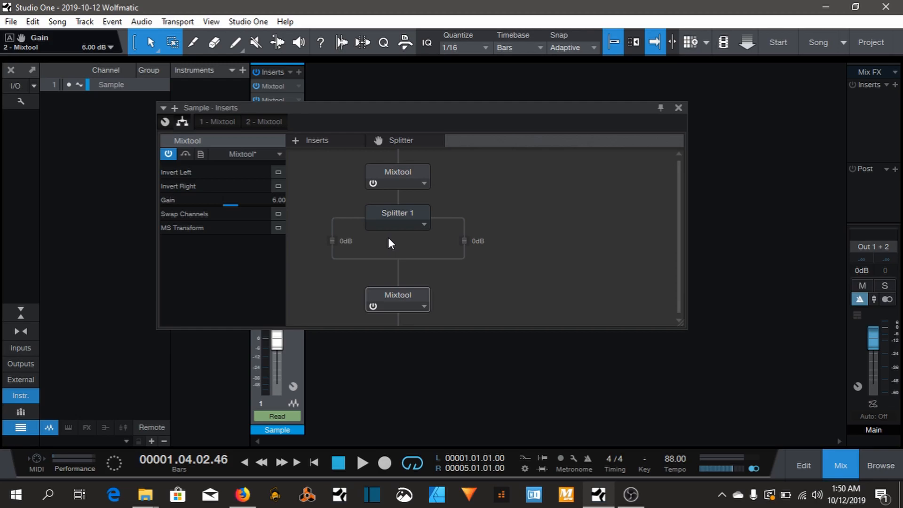
{"action": "mouse_move", "coordinate": [336, 245]}
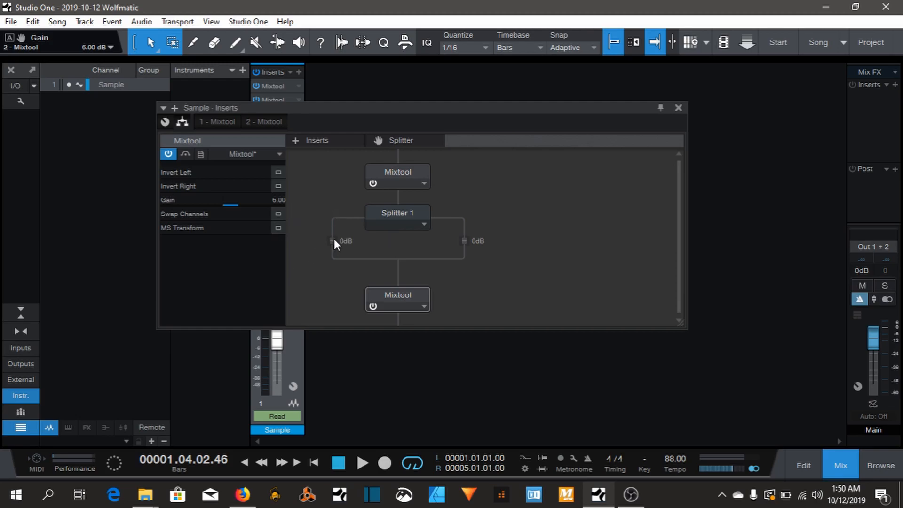
{"action": "mouse_move", "coordinate": [330, 245]}
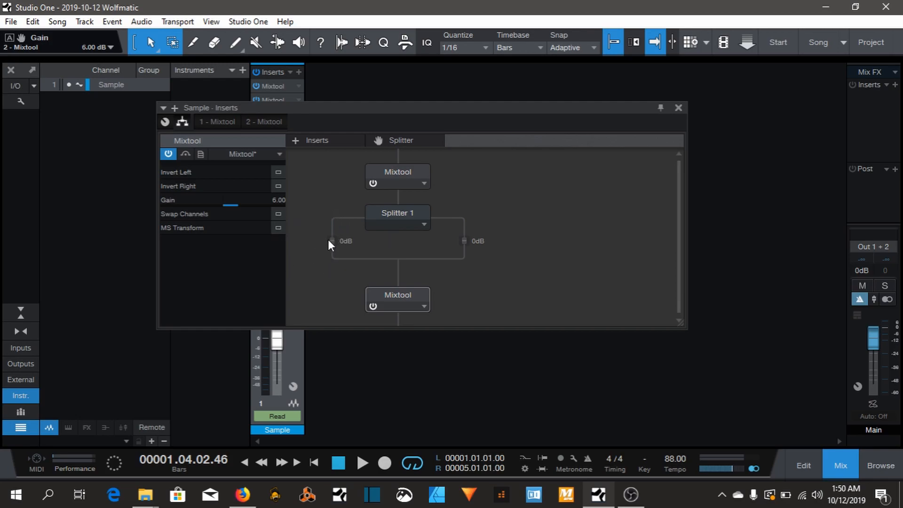
{"action": "mouse_move", "coordinate": [344, 247]}
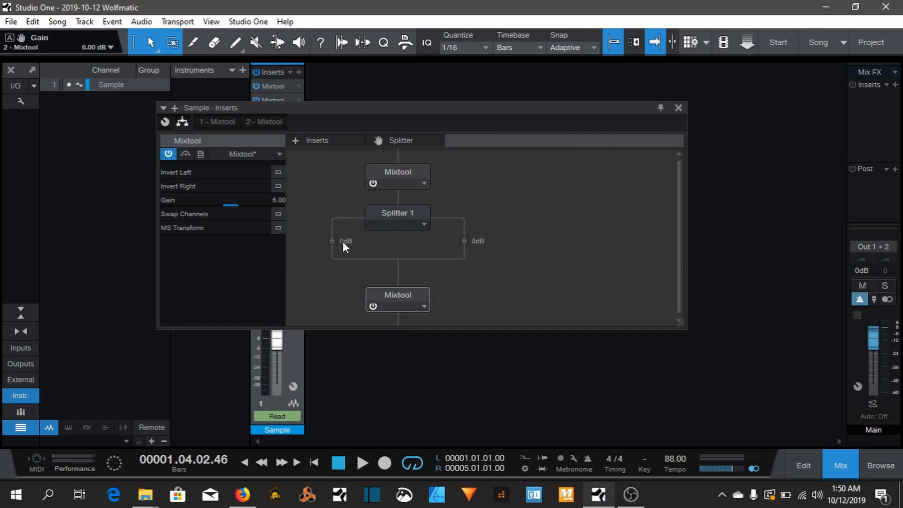
{"action": "mouse_move", "coordinate": [342, 245]}
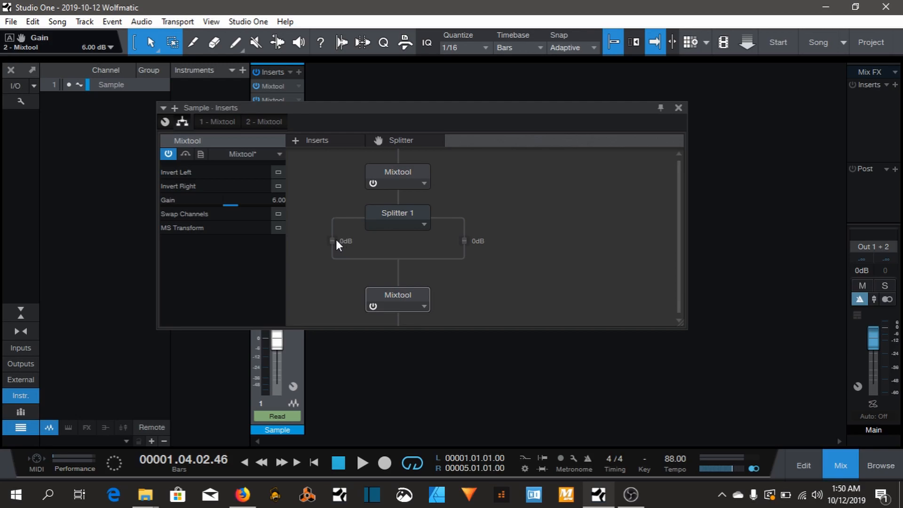
{"action": "left_click", "coordinate": [362, 463]}
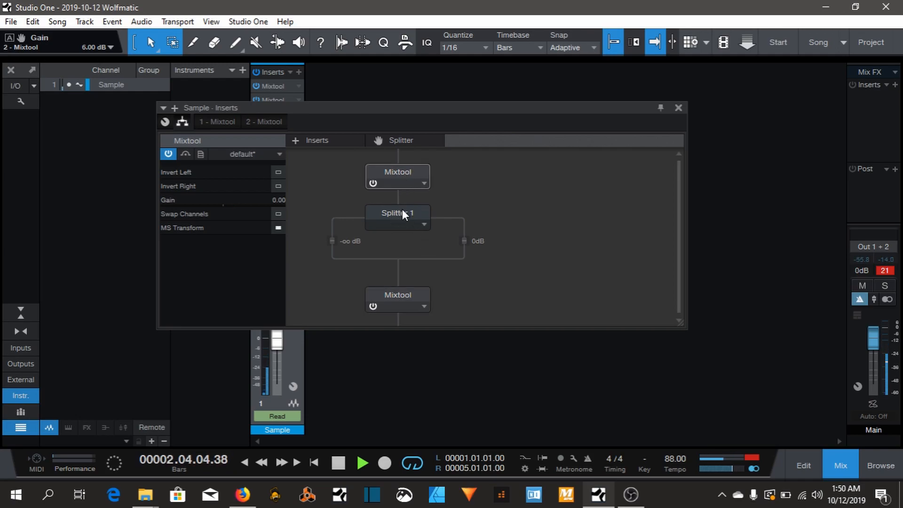
Step: Drag Pro EQ into the Sample channel's insert routing as a third insert
{"action": "left_click", "coordinate": [397, 217]}
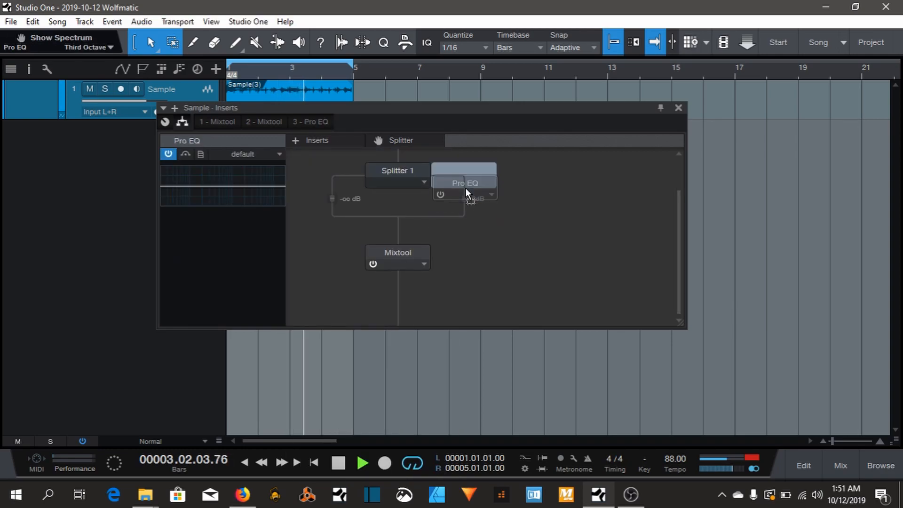
Step: Place Pro EQ on the split branch and turn its mid band into a cut near 11 kHz
{"action": "left_click_drag", "start_coordinate": [464, 182], "coordinate": [374, 213]}
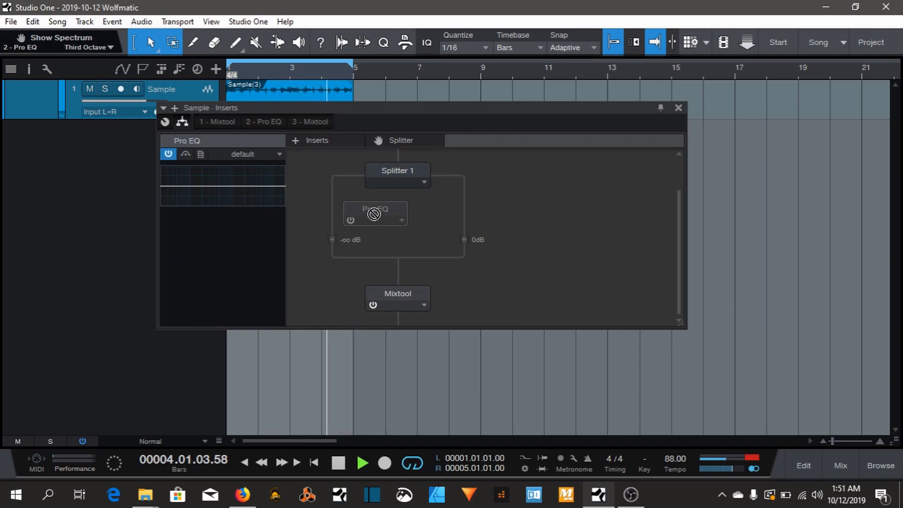
{"action": "left_click_drag", "start_coordinate": [374, 213], "coordinate": [464, 216]}
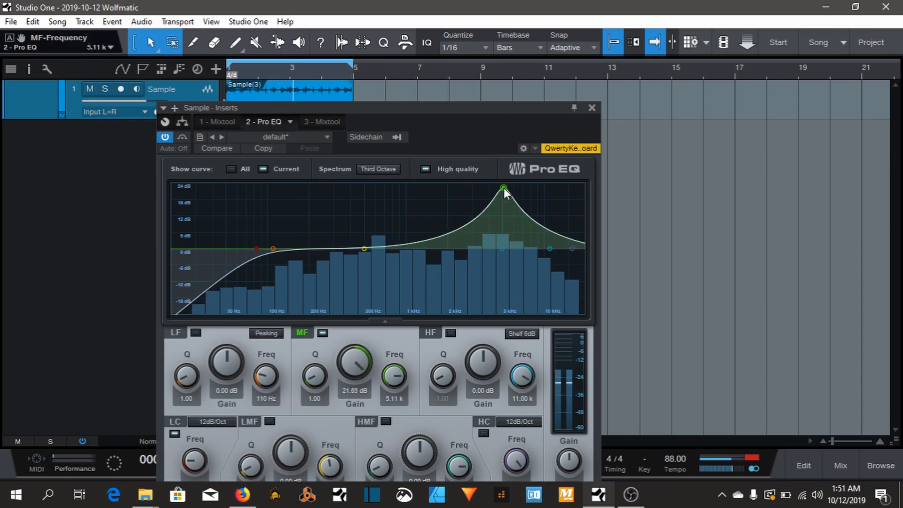
{"action": "left_click_drag", "start_coordinate": [504, 189], "coordinate": [546, 191]}
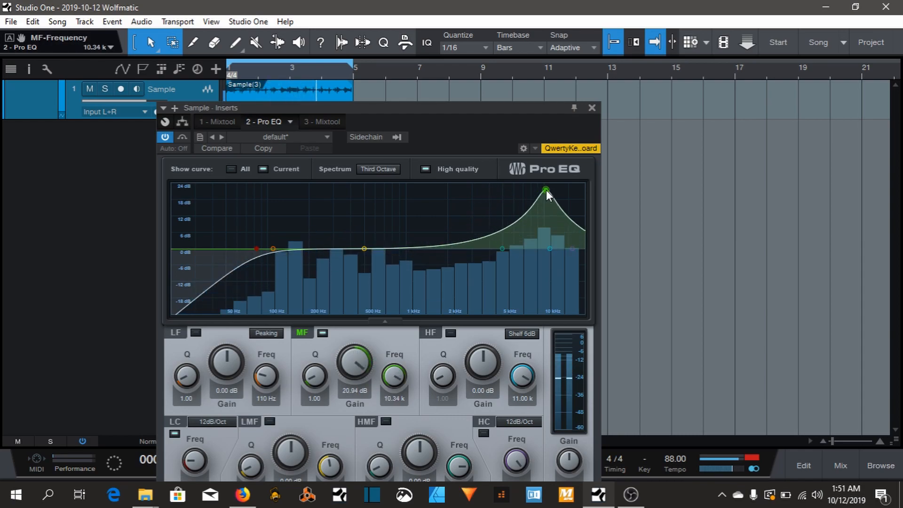
{"action": "left_click_drag", "start_coordinate": [545, 191], "coordinate": [551, 296]}
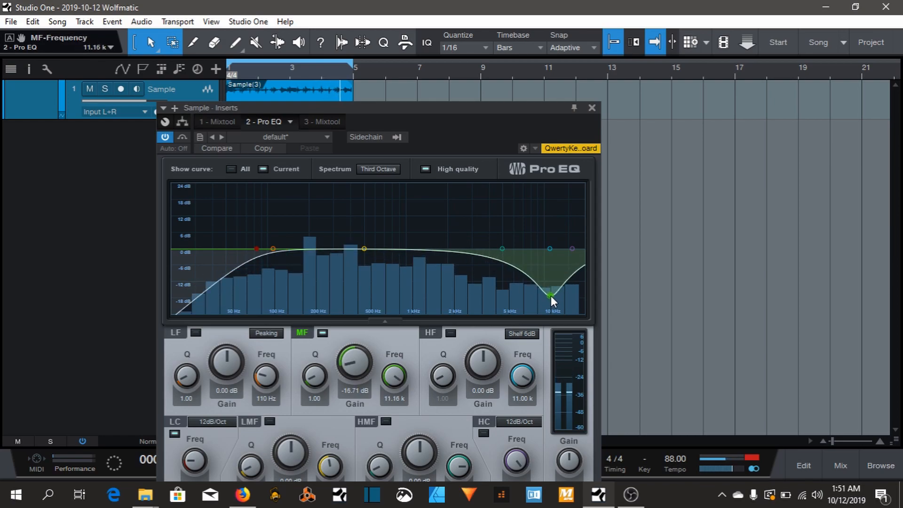
Step: Lower the high shelf, ease the mid cut to about -5 dB near 10.7 kHz, and close the EQ
{"action": "left_click_drag", "start_coordinate": [552, 296], "coordinate": [550, 274]}
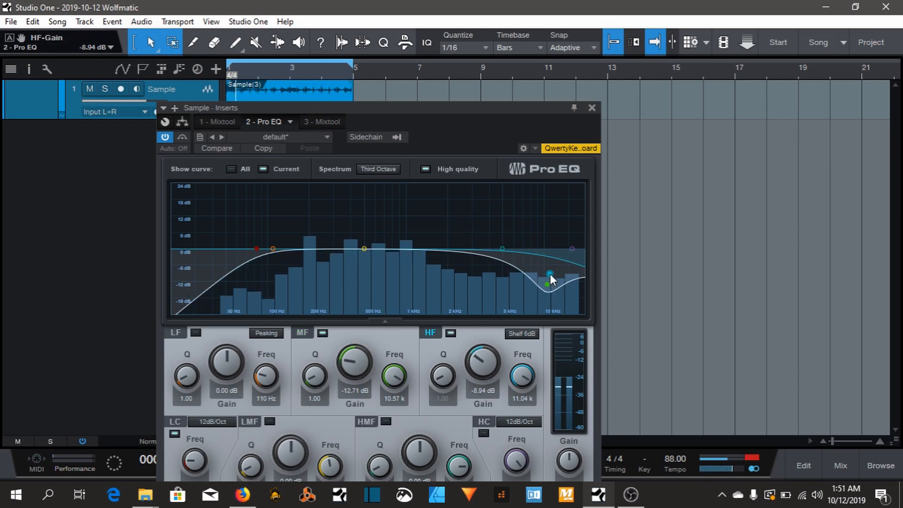
{"action": "left_click_drag", "start_coordinate": [551, 274], "coordinate": [549, 283]}
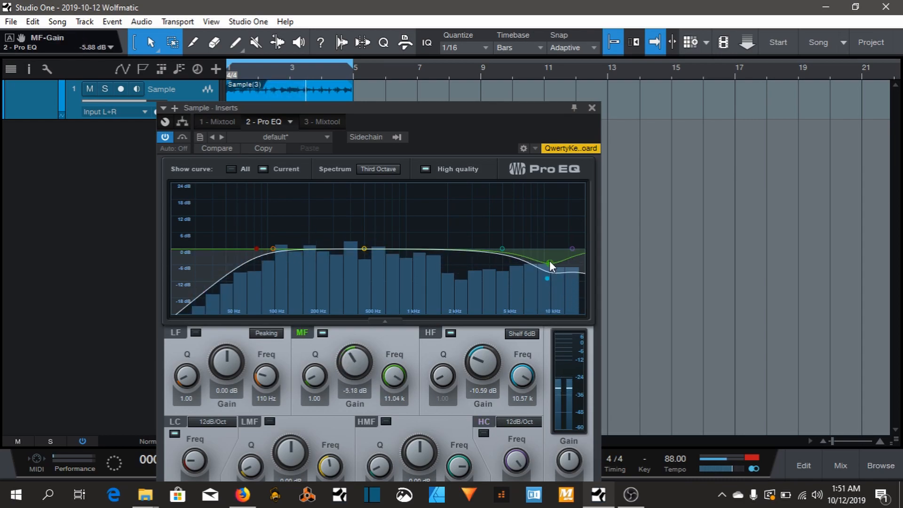
{"action": "left_click_drag", "start_coordinate": [550, 264], "coordinate": [547, 261]}
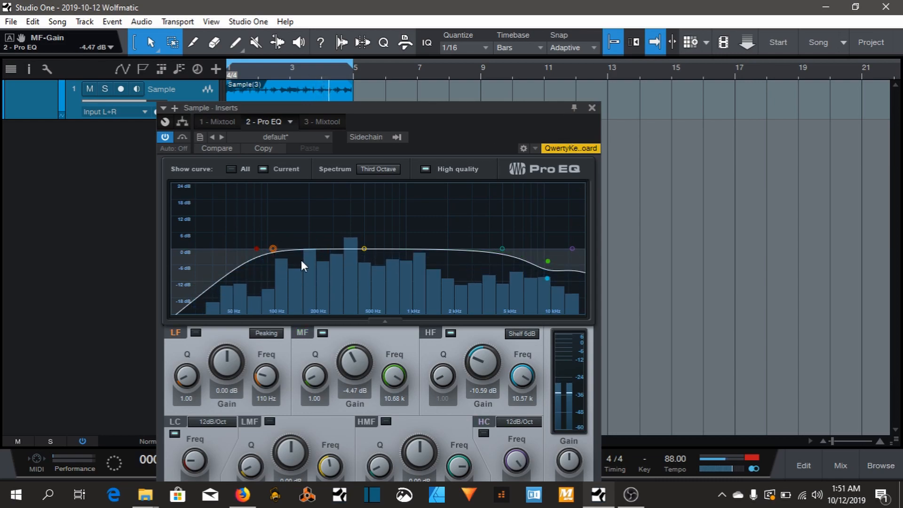
{"action": "left_click", "coordinate": [590, 107]}
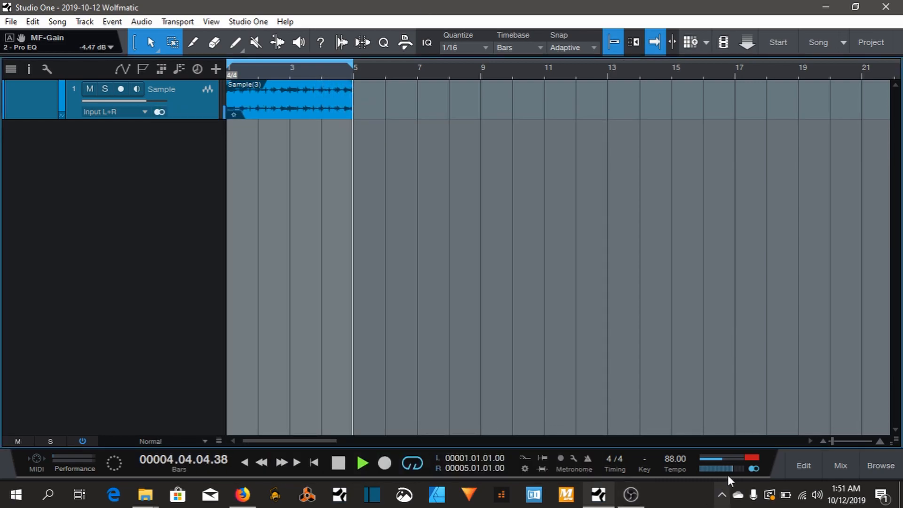
Step: Show the mixer and add TAL-Filter-2 to the Sample channel's inserts
{"action": "left_click", "coordinate": [840, 466]}
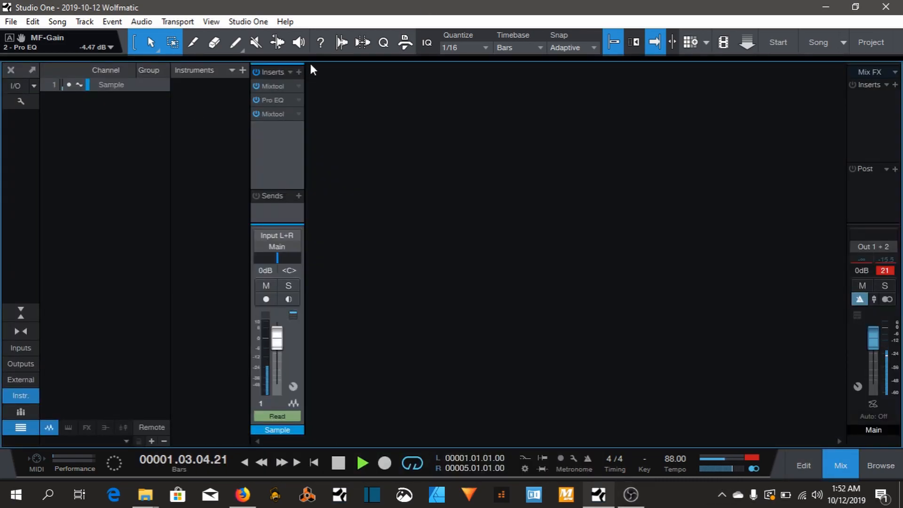
{"action": "left_click", "coordinate": [298, 73]}
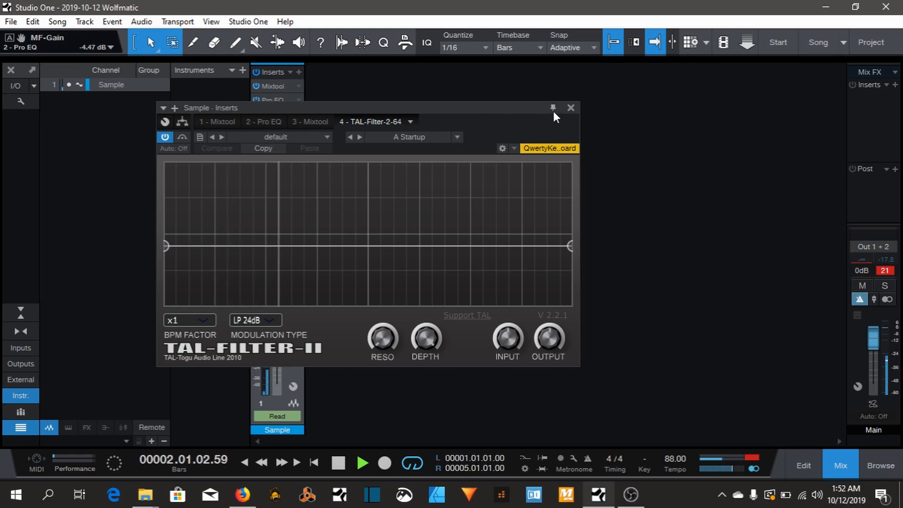
{"action": "left_click", "coordinate": [570, 107]}
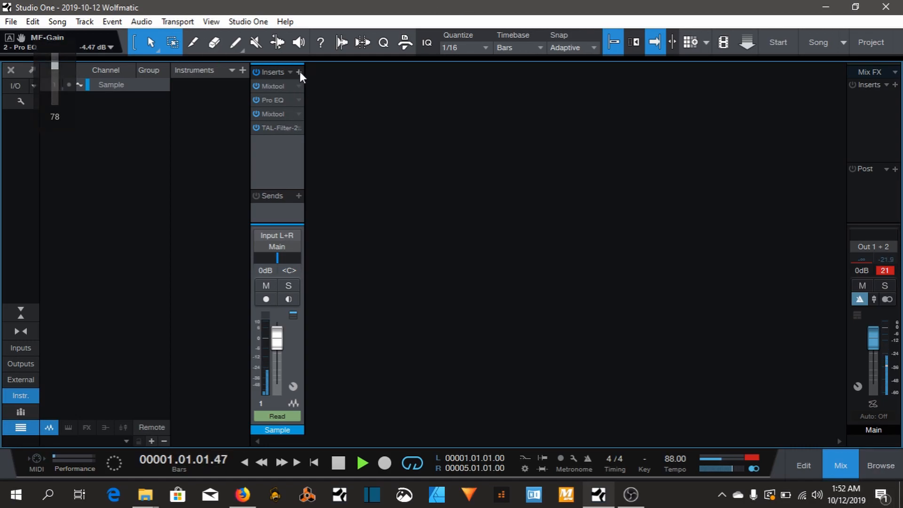
Step: Add a Room Reverb insert with 20% mix and close its window
{"action": "left_click", "coordinate": [299, 72]}
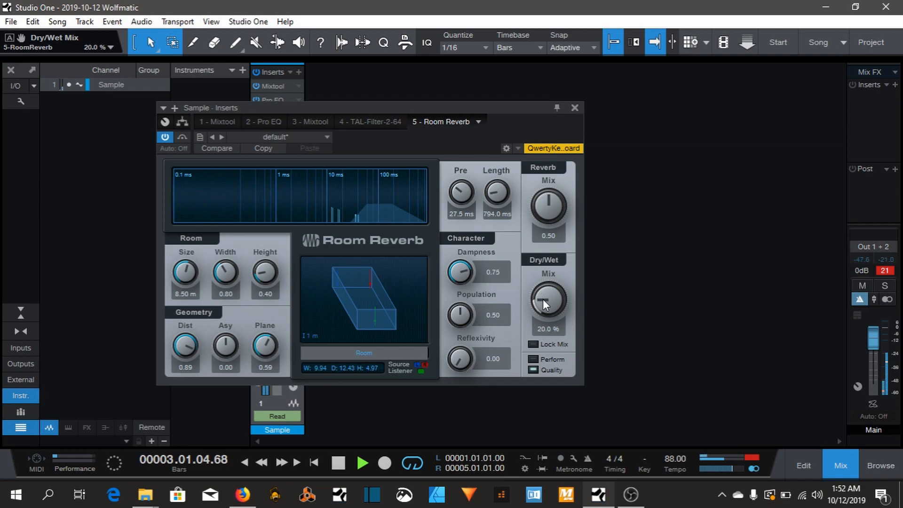
{"action": "left_click", "coordinate": [574, 107]}
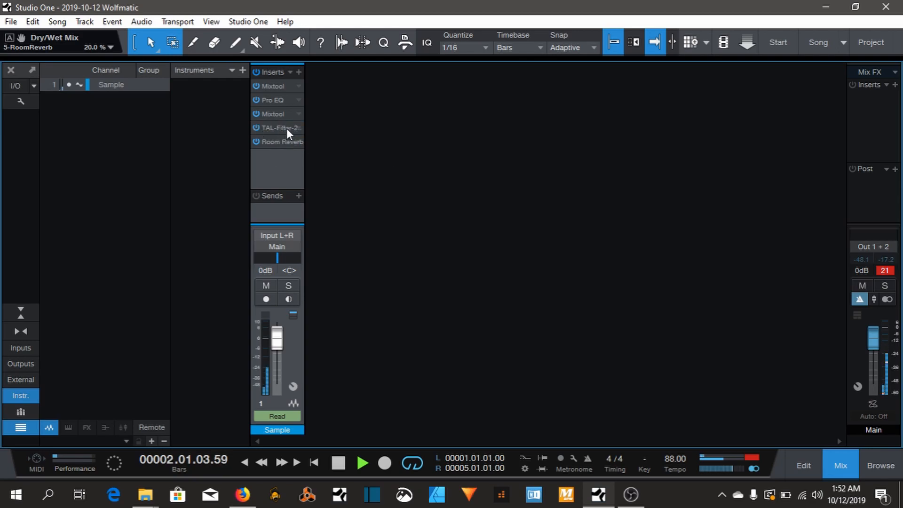
{"action": "double_click", "coordinate": [282, 127]}
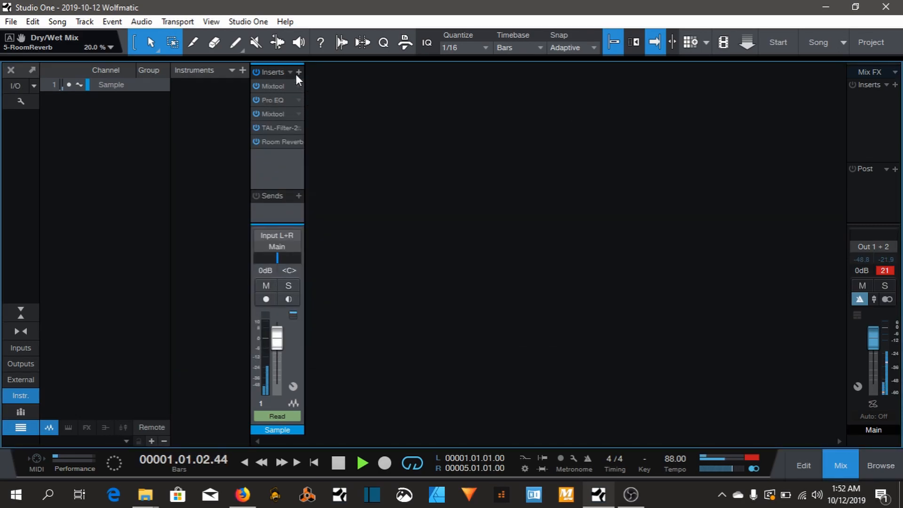
Step: Add an Autofilter insert with a sawtooth LFO placed ahead of Room Reverb
{"action": "left_click", "coordinate": [298, 72]}
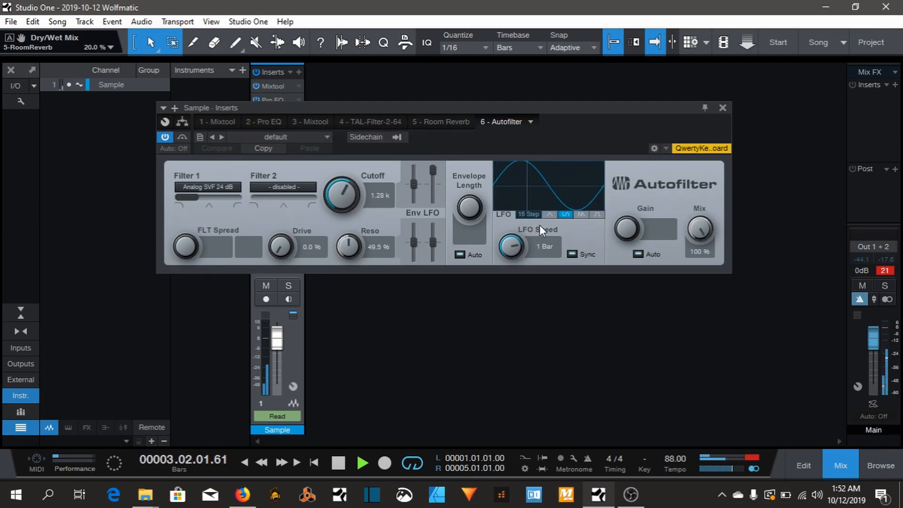
{"action": "left_click", "coordinate": [581, 214]}
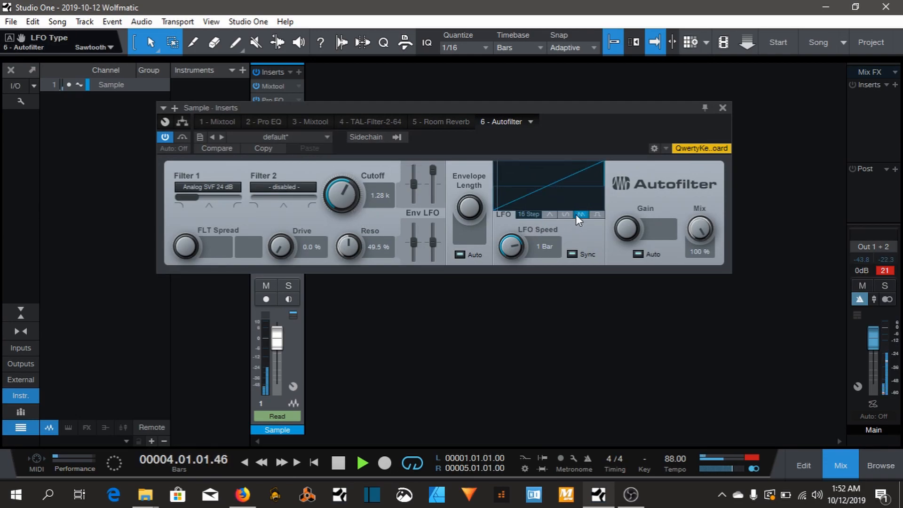
{"action": "mouse_move", "coordinate": [580, 214]}
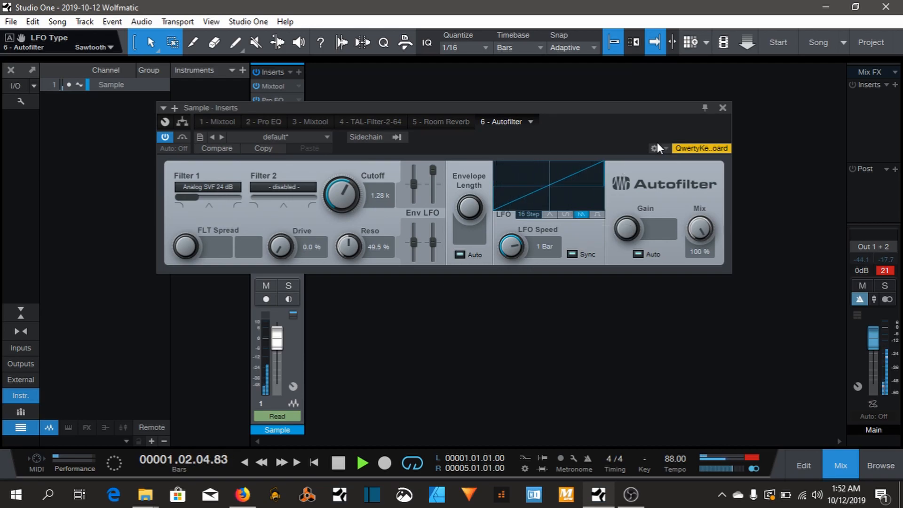
{"action": "left_click", "coordinate": [721, 107]}
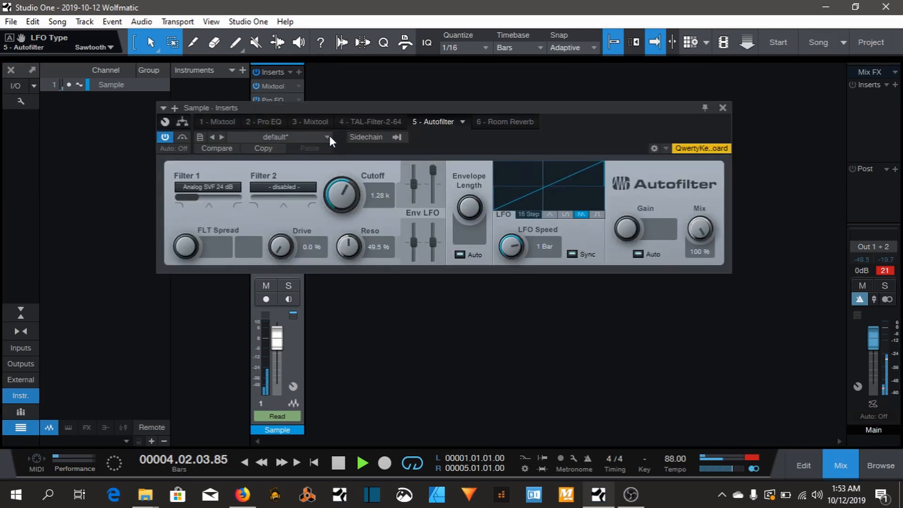
Step: Load the Filter Pad preset on the Autofilter
{"action": "left_click", "coordinate": [327, 137]}
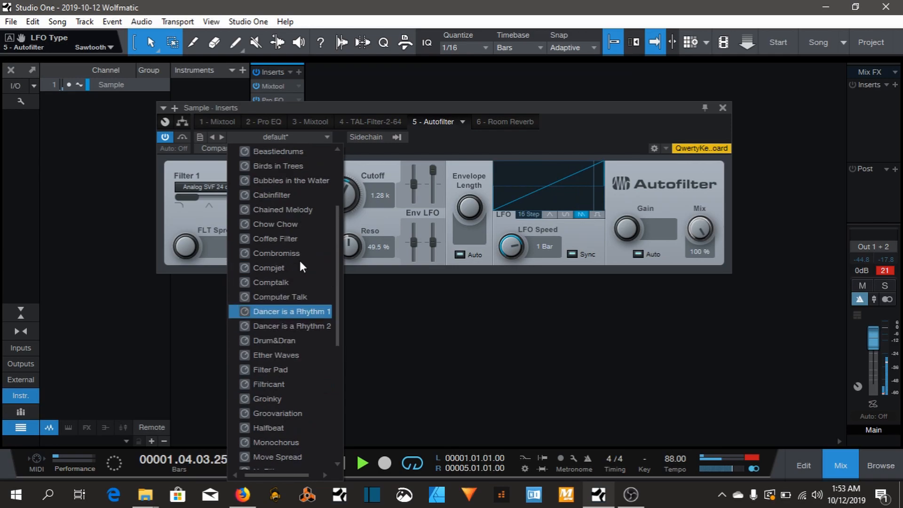
{"action": "scroll", "scroll_direction": "down", "scroll_amount": 3}
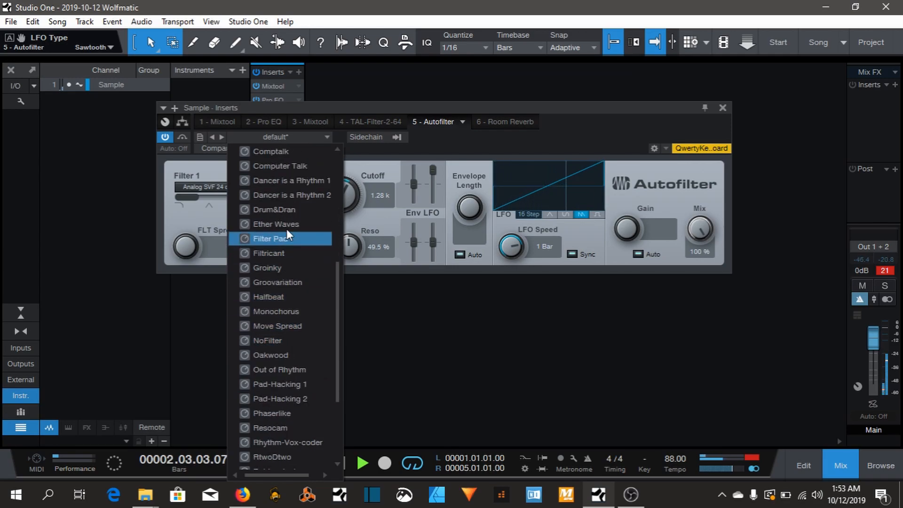
{"action": "left_click", "coordinate": [271, 238]}
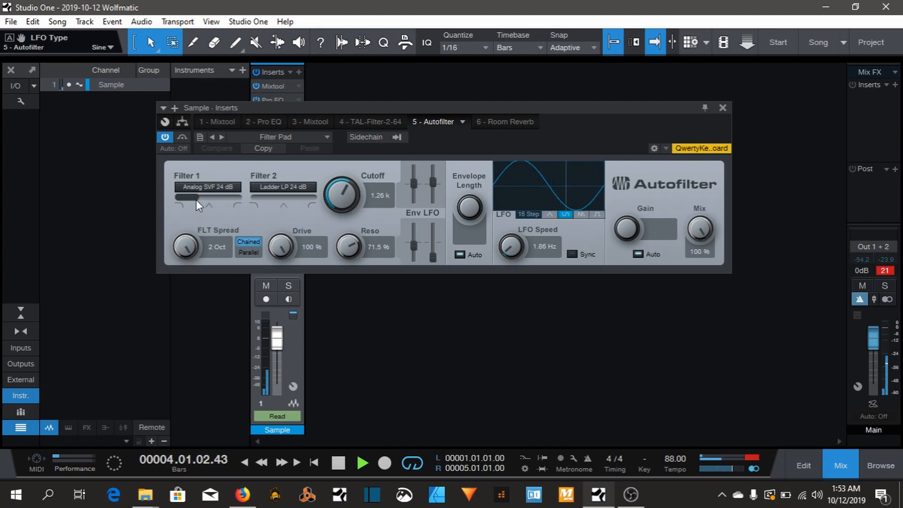
Step: Shift Filter 1's blend toward low-pass and lower the cutoff to about 813 Hz
{"action": "left_click_drag", "start_coordinate": [198, 197], "coordinate": [229, 198]}
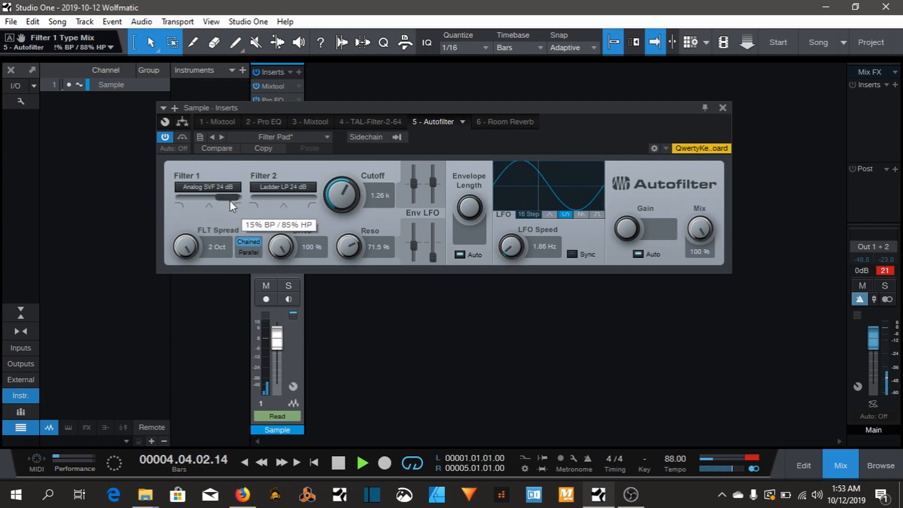
{"action": "left_click_drag", "start_coordinate": [225, 198], "coordinate": [199, 197]}
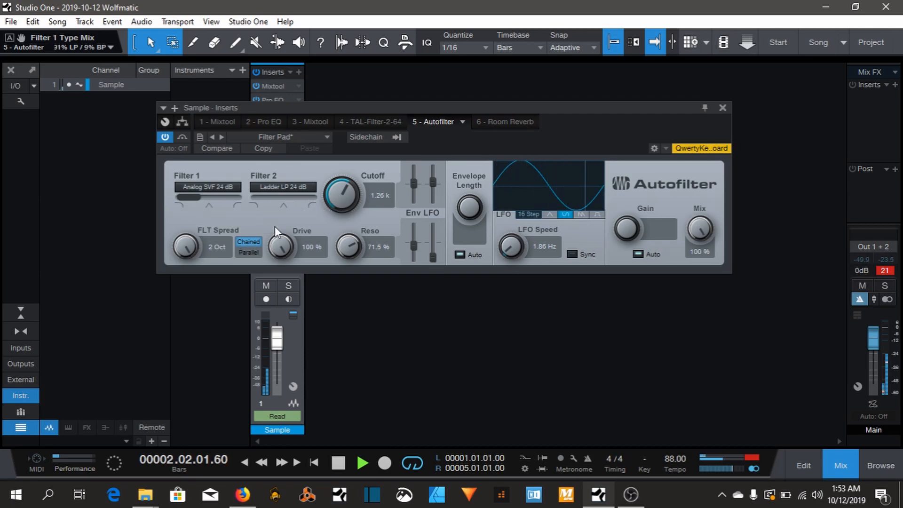
{"action": "left_click_drag", "start_coordinate": [342, 193], "coordinate": [350, 207]}
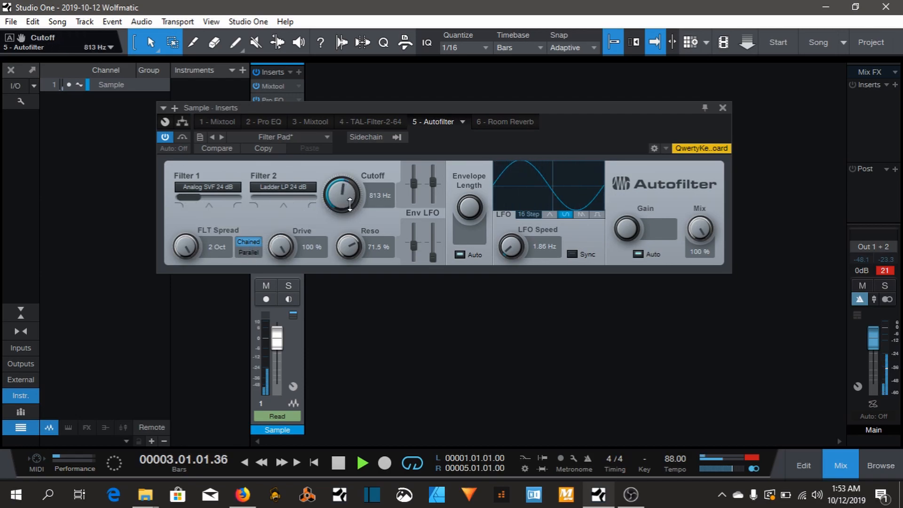
{"action": "left_click_drag", "start_coordinate": [342, 193], "coordinate": [343, 207]}
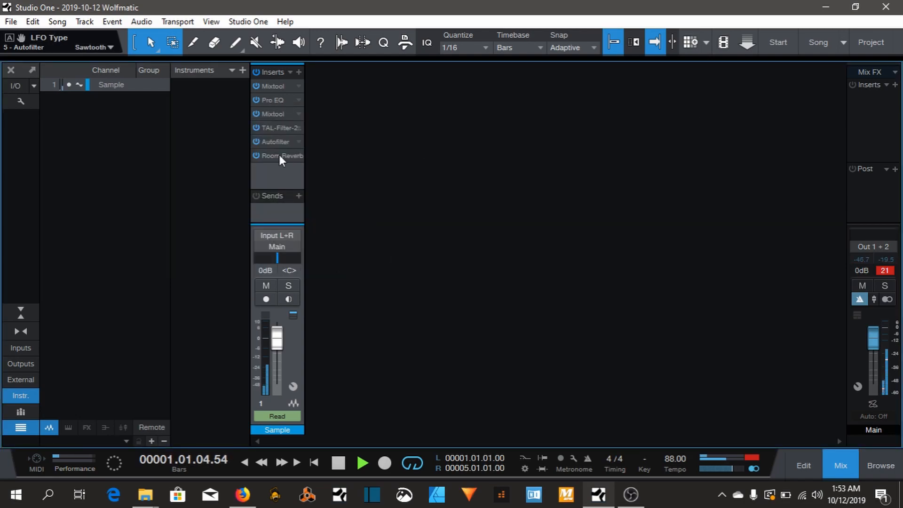
Step: Bypass the Autofilter insert and return from the mixer to the arrangement view
{"action": "left_click", "coordinate": [256, 142]}
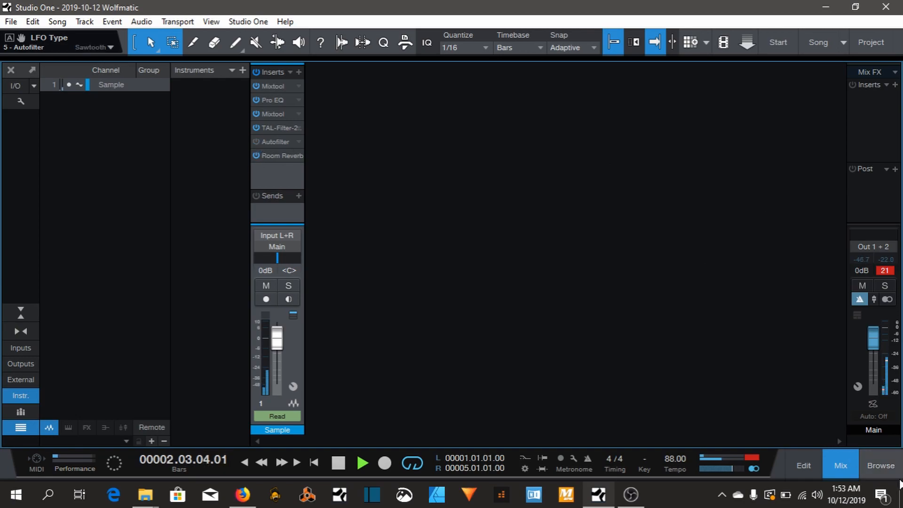
{"action": "left_click", "coordinate": [802, 466]}
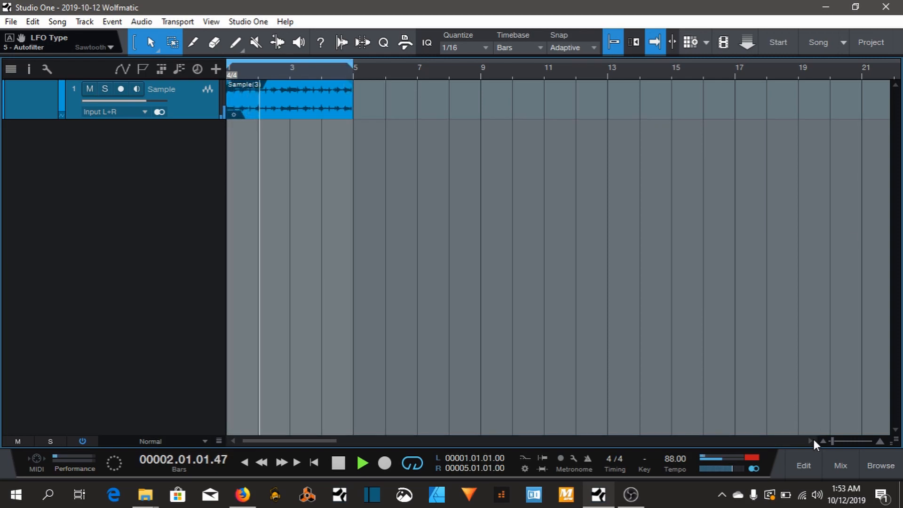
{"action": "mouse_move", "coordinate": [840, 466]}
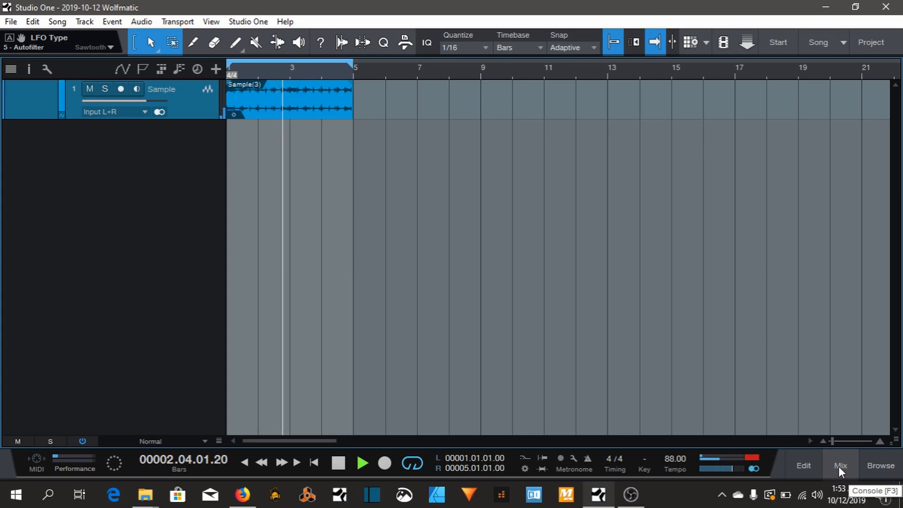